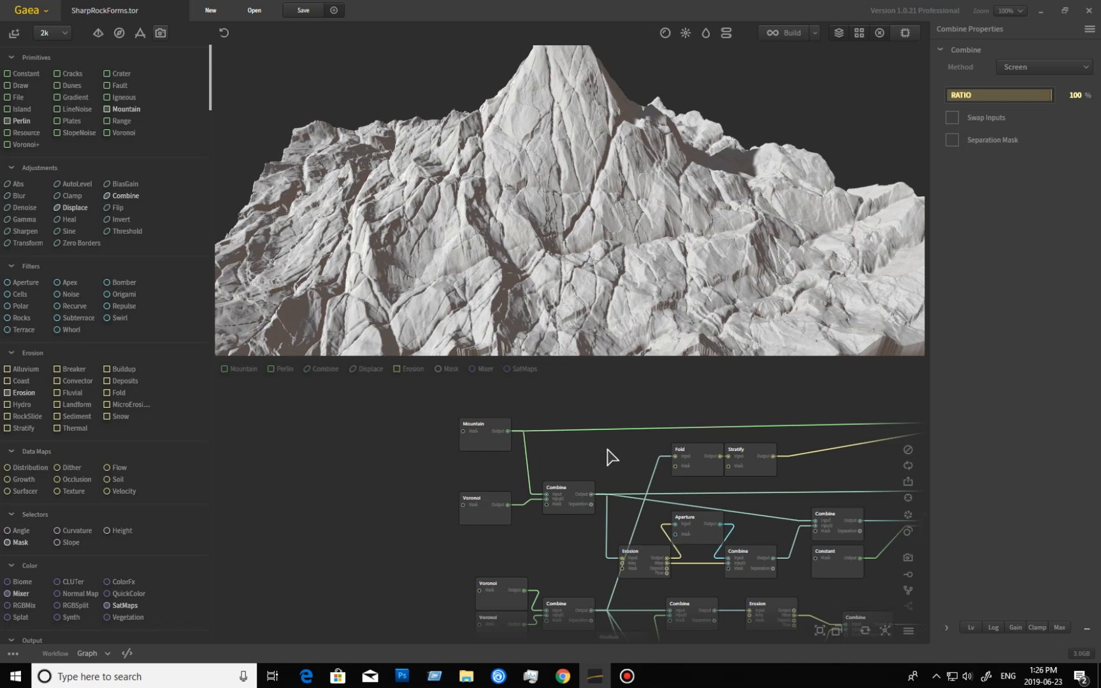
Preview the Mountain node alone, showing a single smooth peak
{"action": "left_click", "coordinate": [484, 434]}
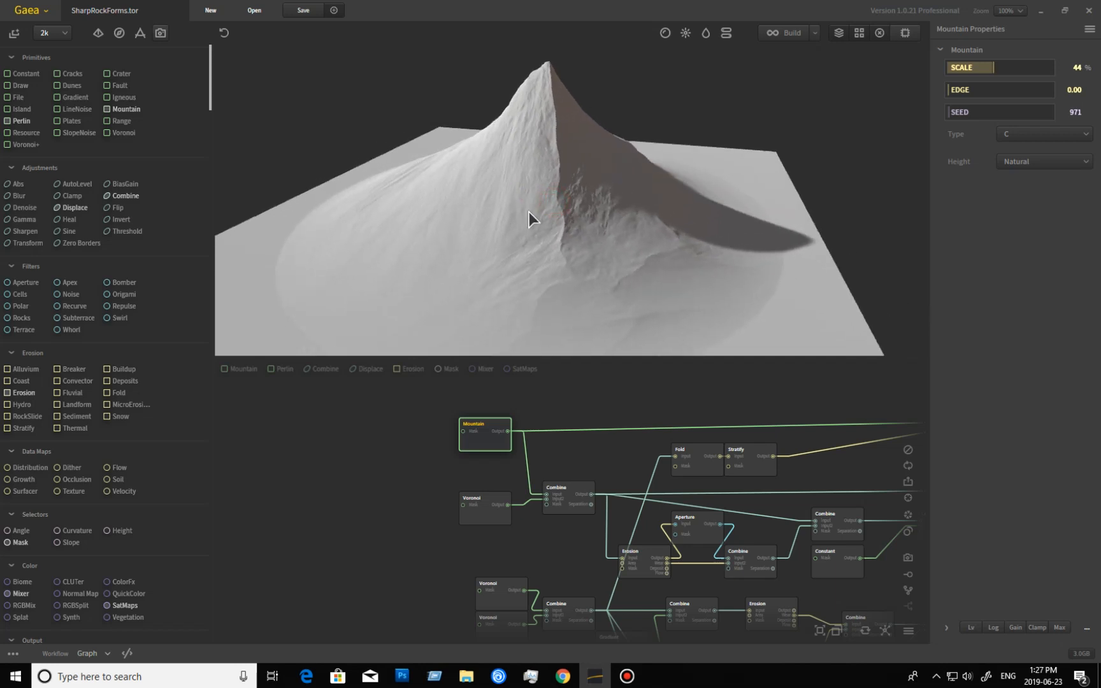
{"action": "mouse_move", "coordinate": [1041, 160]}
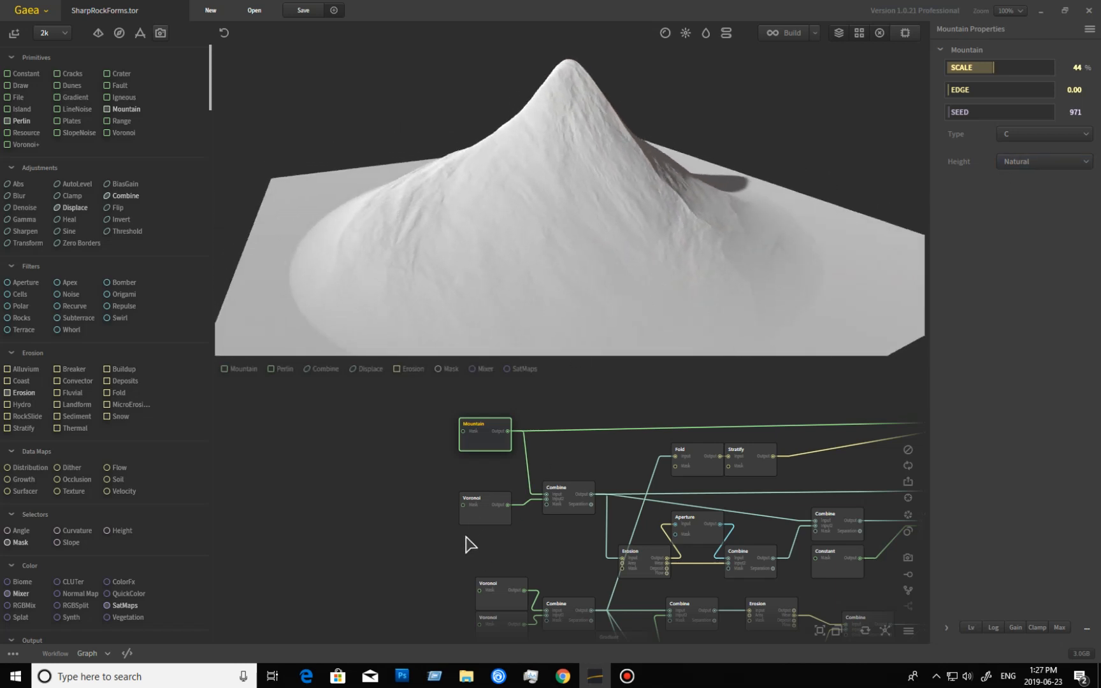
Preview the spiky Voronoi pattern, then the 16% Mountain–Voronoi Blend combine
{"action": "left_click", "coordinate": [484, 508]}
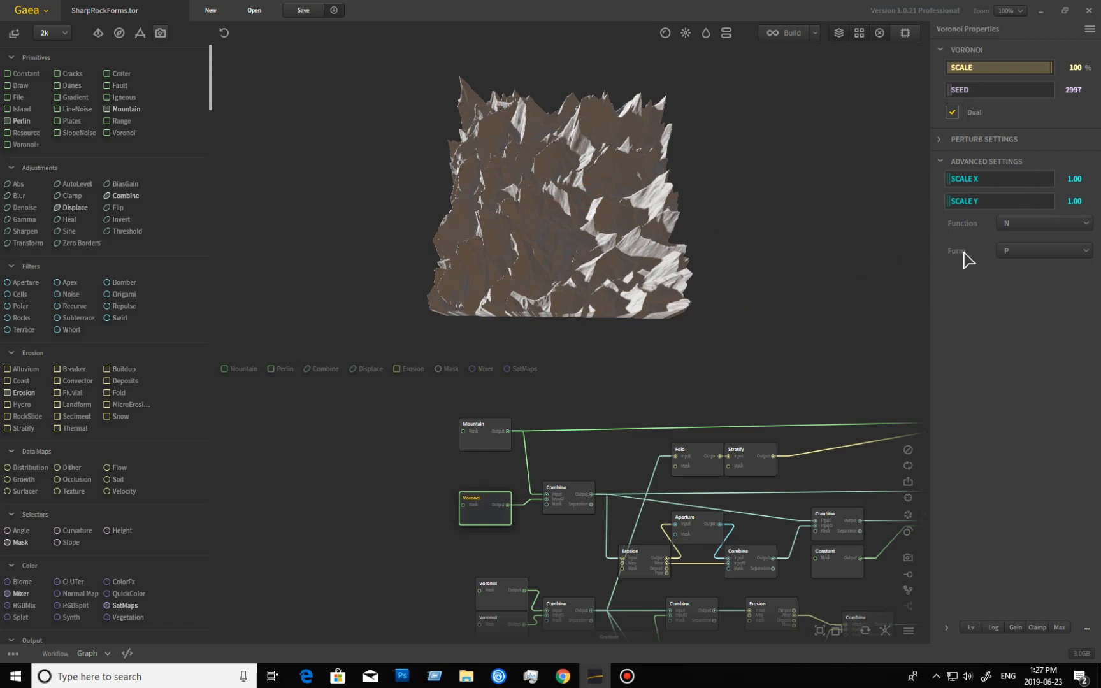
{"action": "mouse_move", "coordinate": [653, 191]}
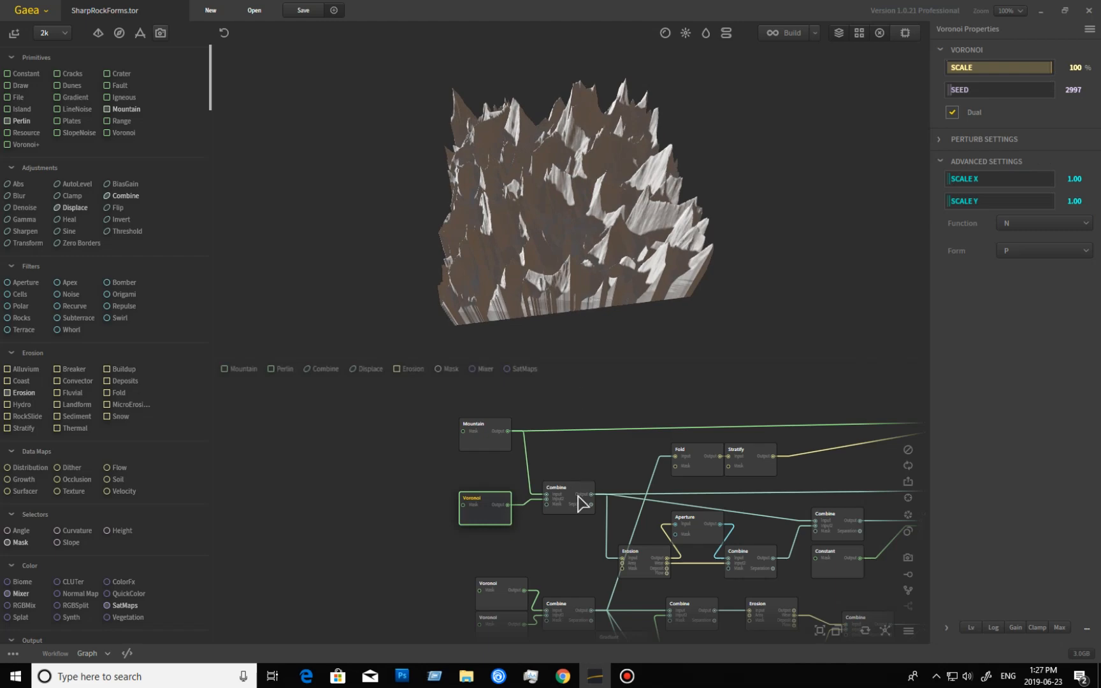
{"action": "left_click", "coordinate": [567, 487]}
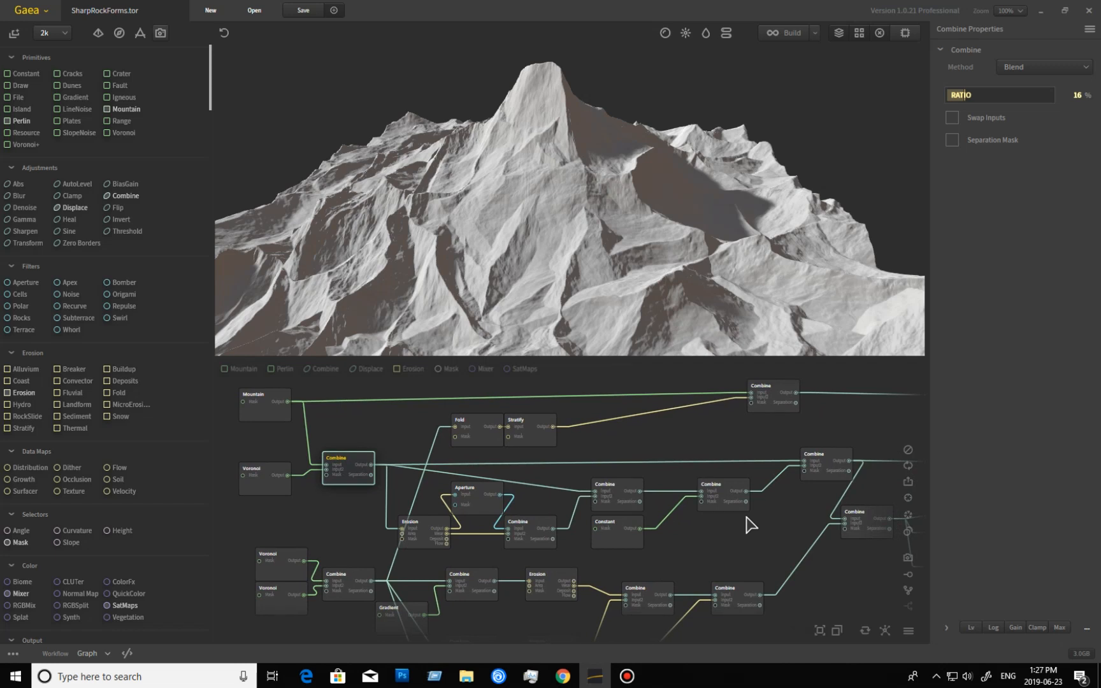
{"action": "mouse_move", "coordinate": [777, 434]}
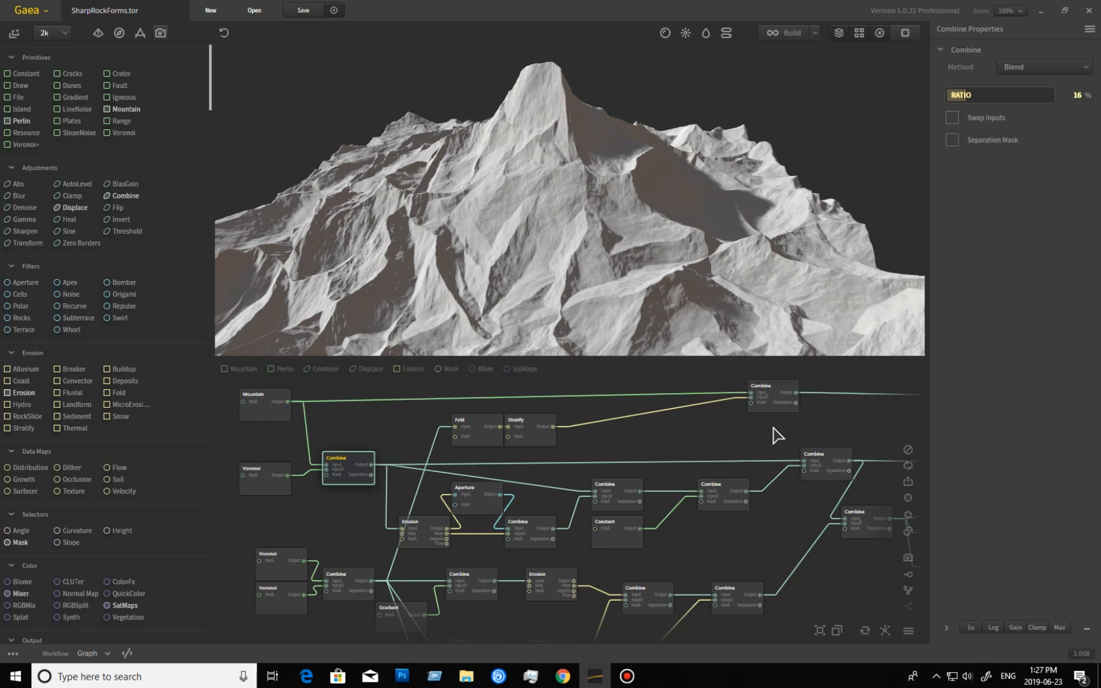
{"action": "mouse_move", "coordinate": [466, 573]}
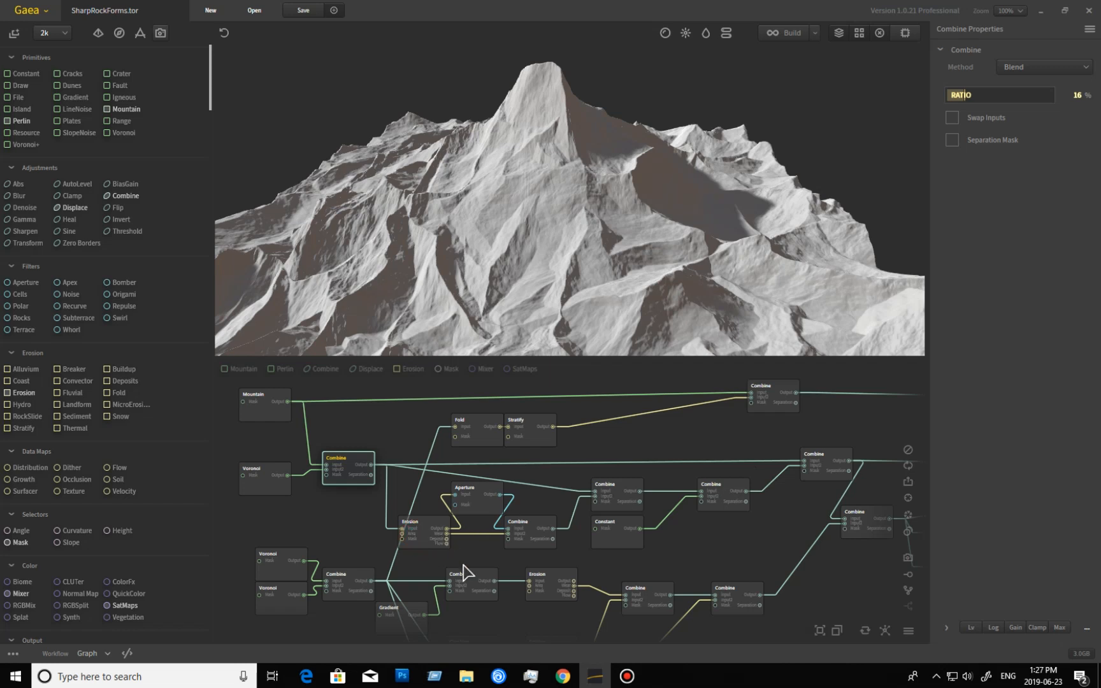
Preview the Erosion, Aperture and Subtract Combine nodes in turn
{"action": "left_click", "coordinate": [421, 523]}
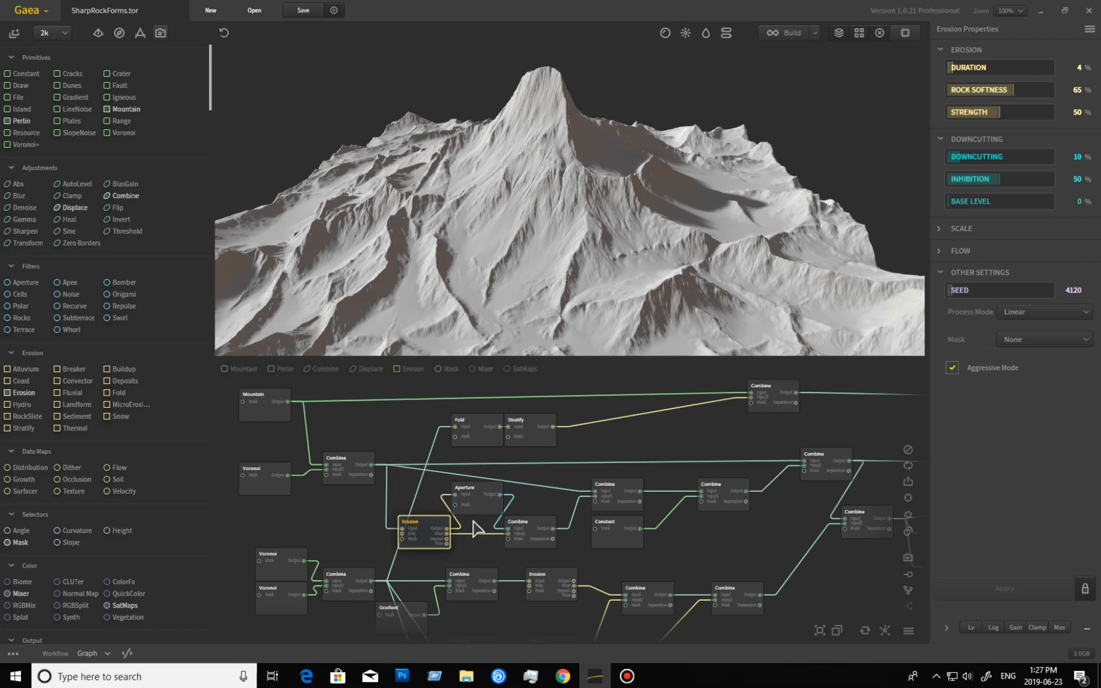
{"action": "left_click", "coordinate": [464, 493]}
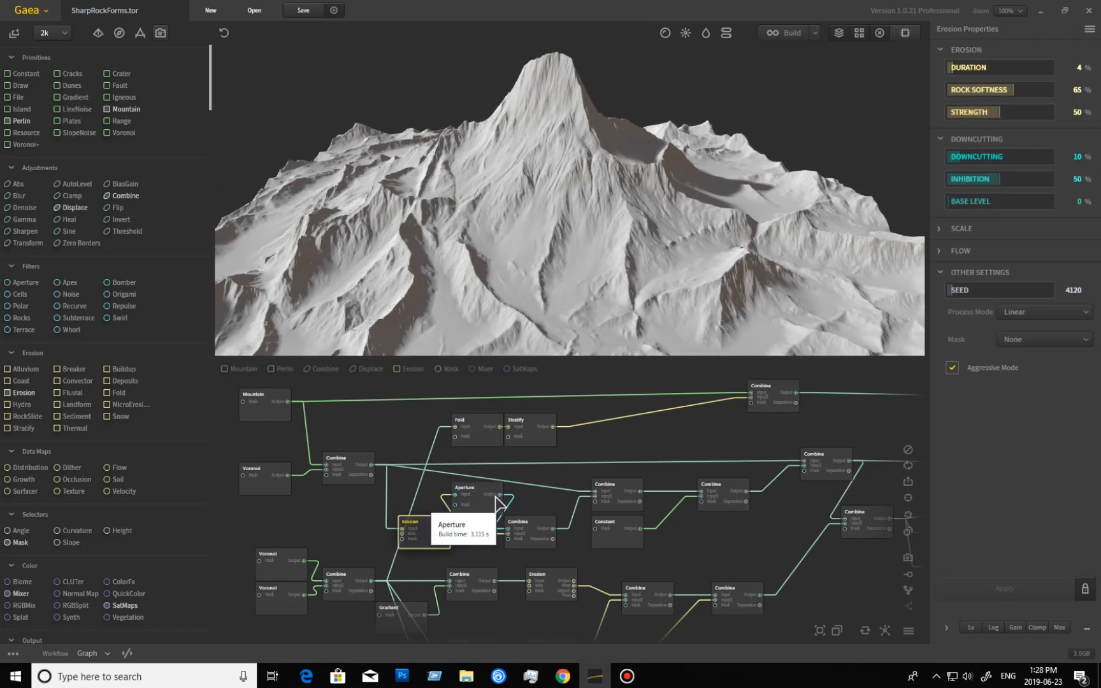
{"action": "left_click", "coordinate": [464, 488]}
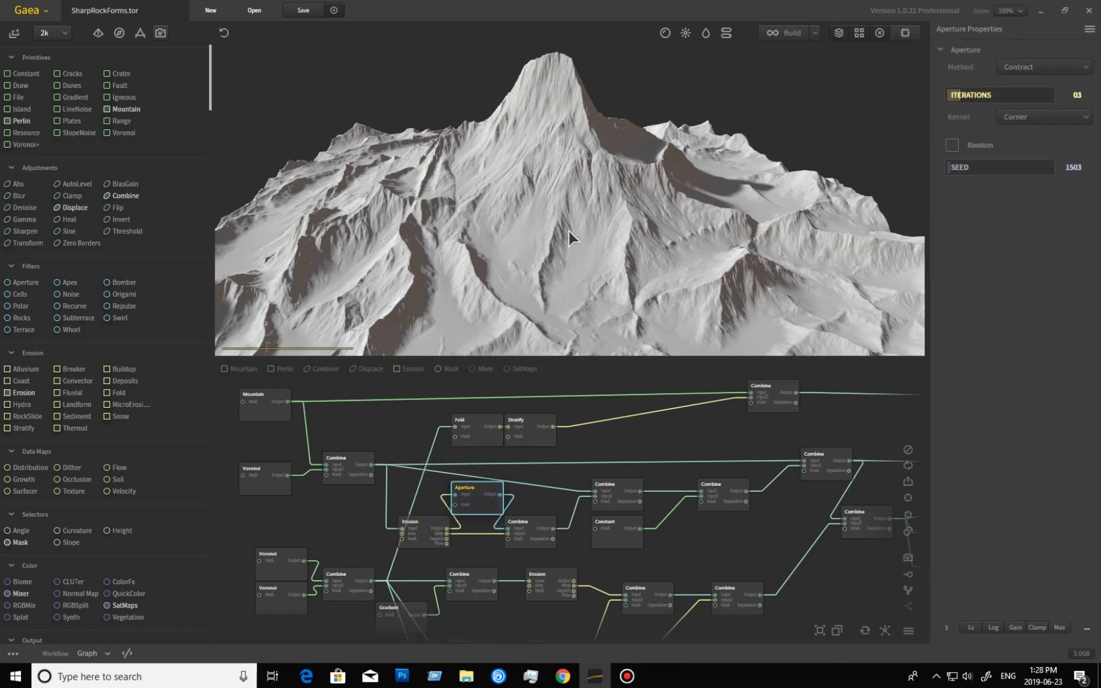
{"action": "mouse_move", "coordinate": [528, 535]}
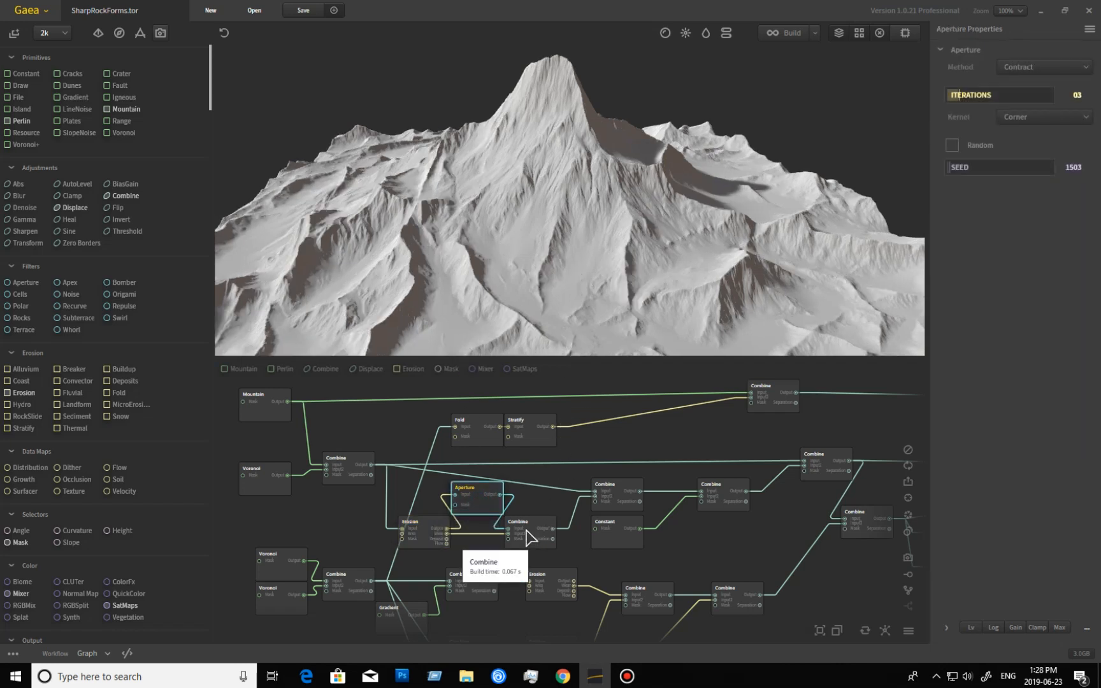
{"action": "left_click", "coordinate": [529, 523]}
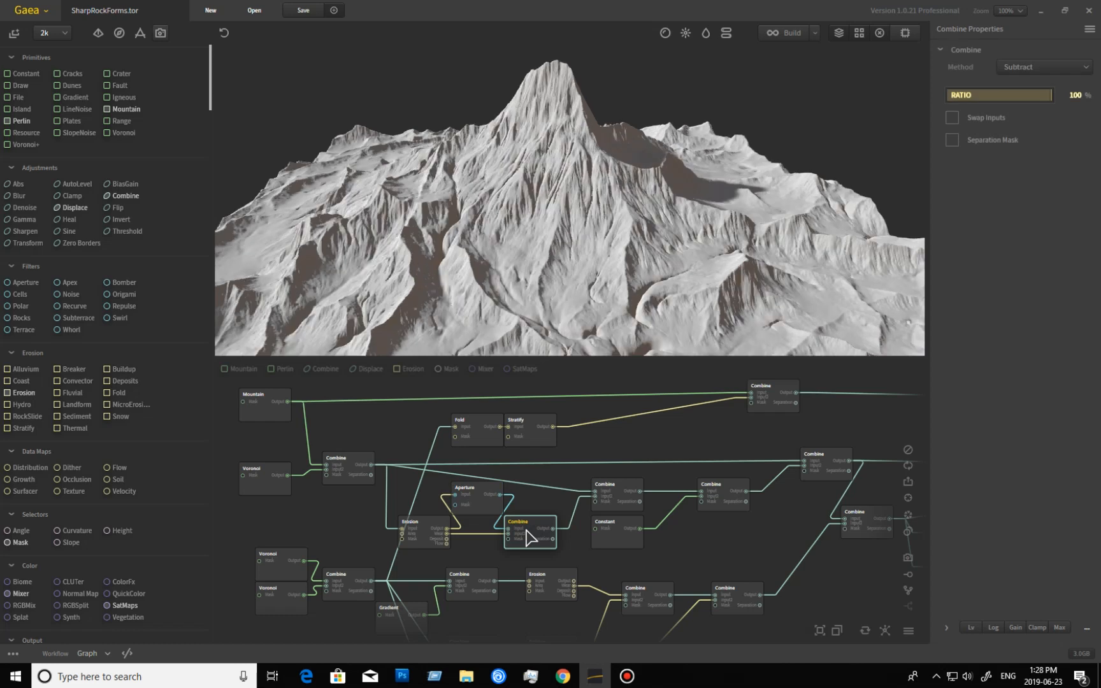
{"action": "mouse_move", "coordinate": [447, 552]}
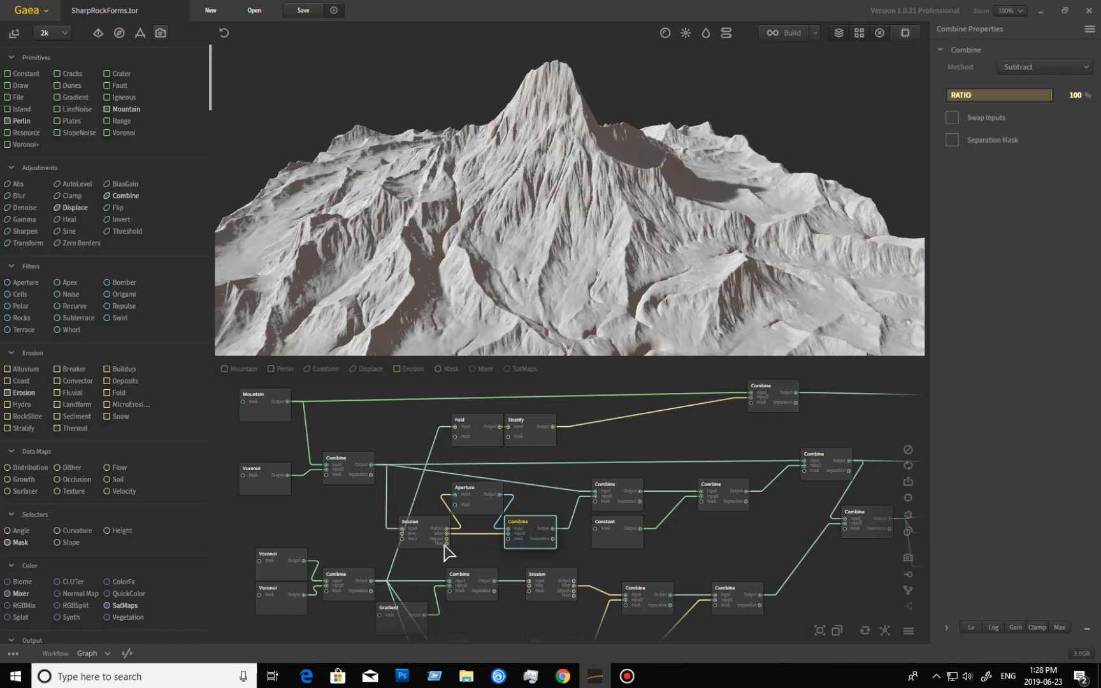
{"action": "mouse_move", "coordinate": [536, 542]}
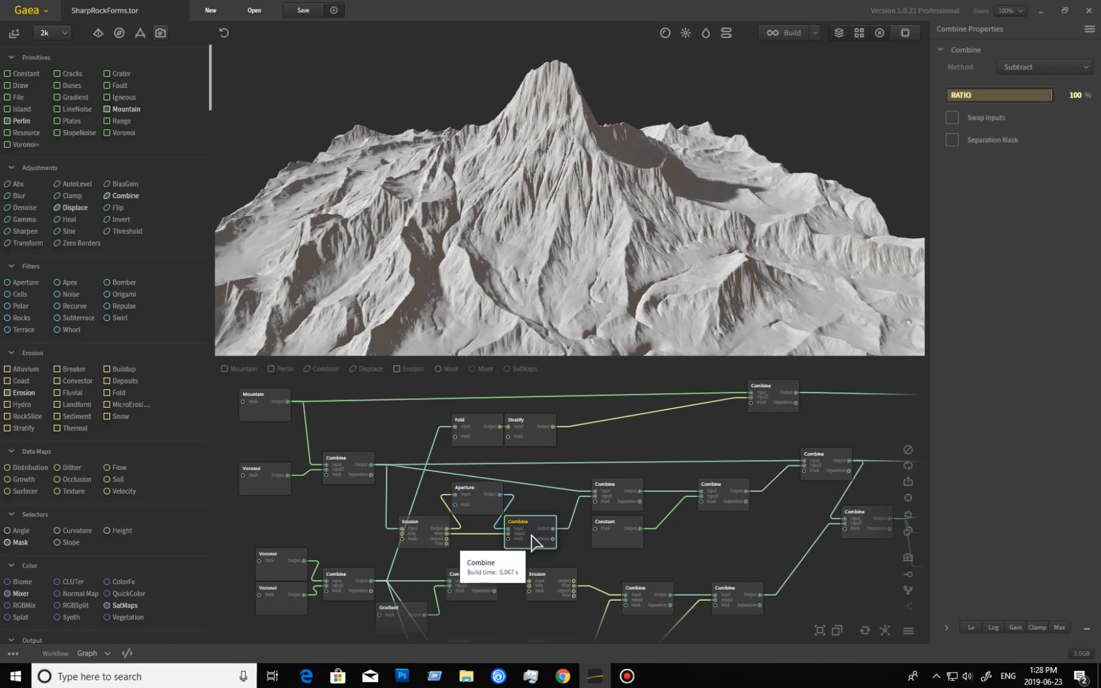
{"action": "mouse_move", "coordinate": [603, 544]}
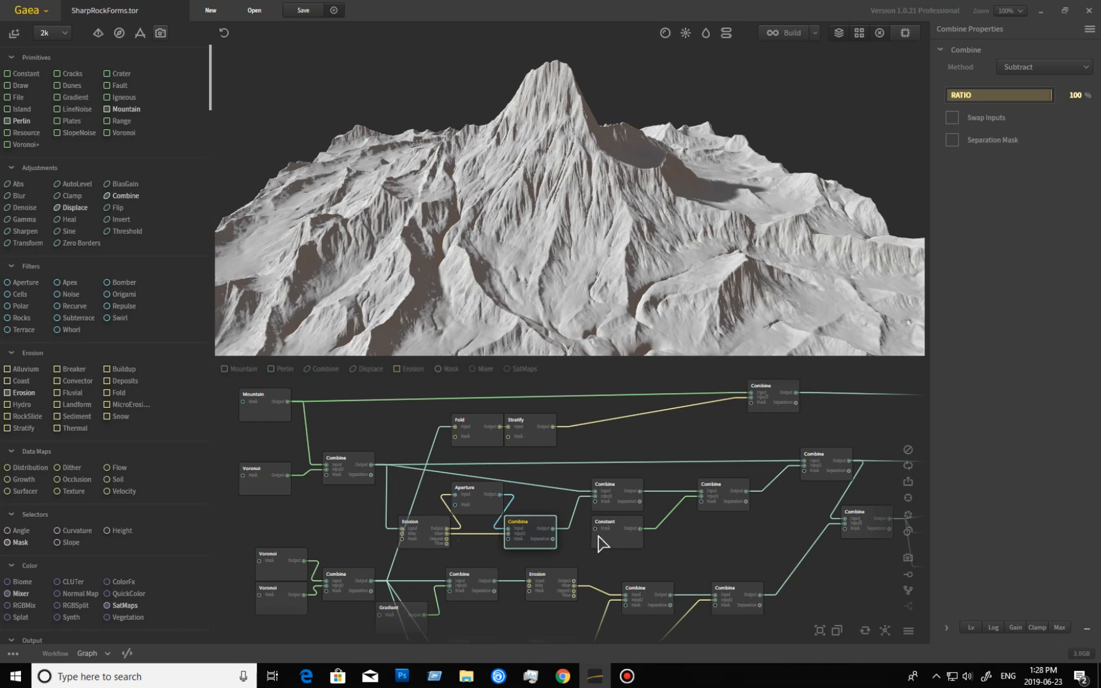
{"action": "mouse_move", "coordinate": [625, 495]}
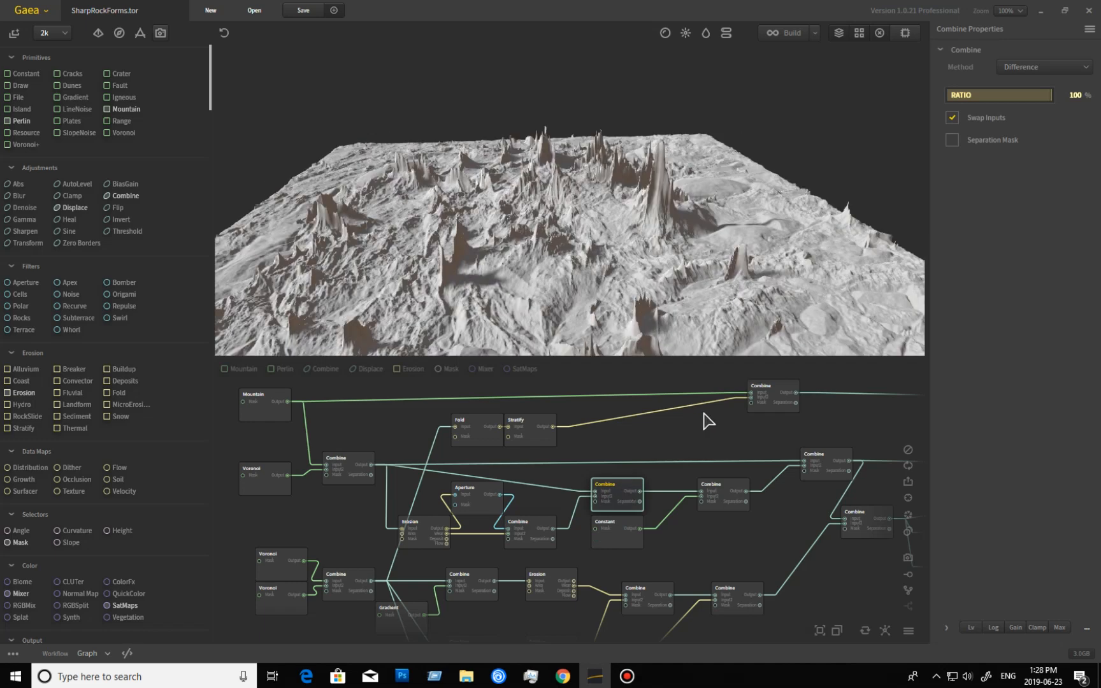
Preview the flat Subtract layer, orbit across it, then preview the 31% Screen combine
{"action": "left_click", "coordinate": [1044, 67]}
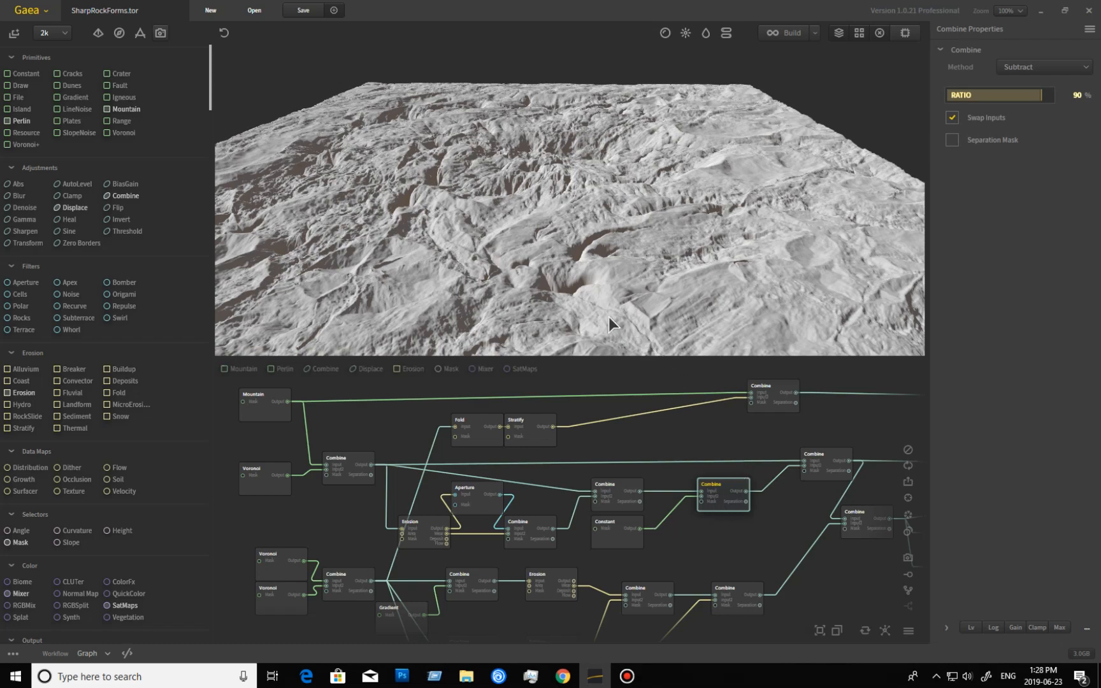
{"action": "left_click_drag", "start_coordinate": [610, 323], "coordinate": [548, 477]}
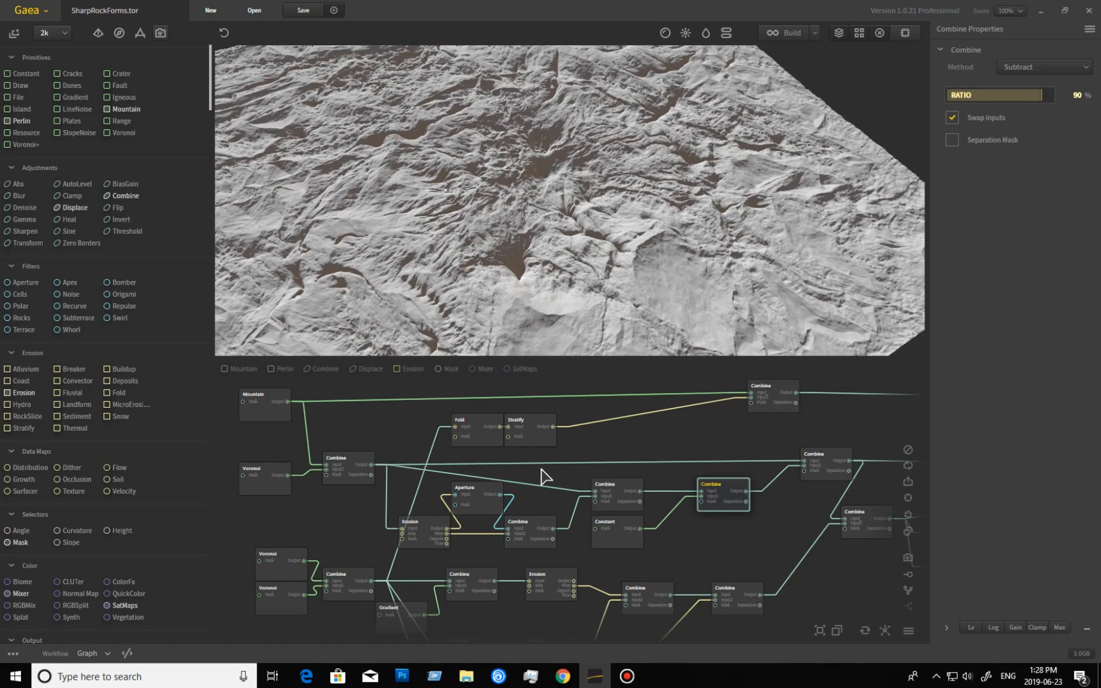
{"action": "mouse_move", "coordinate": [731, 511]}
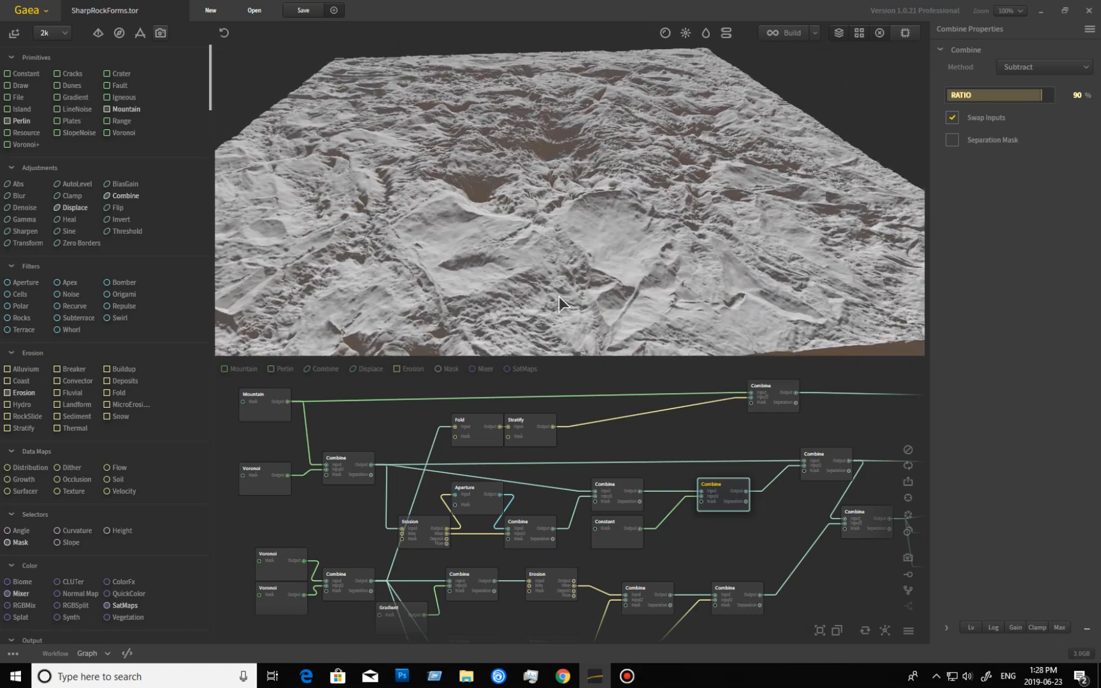
{"action": "left_click", "coordinate": [825, 454]}
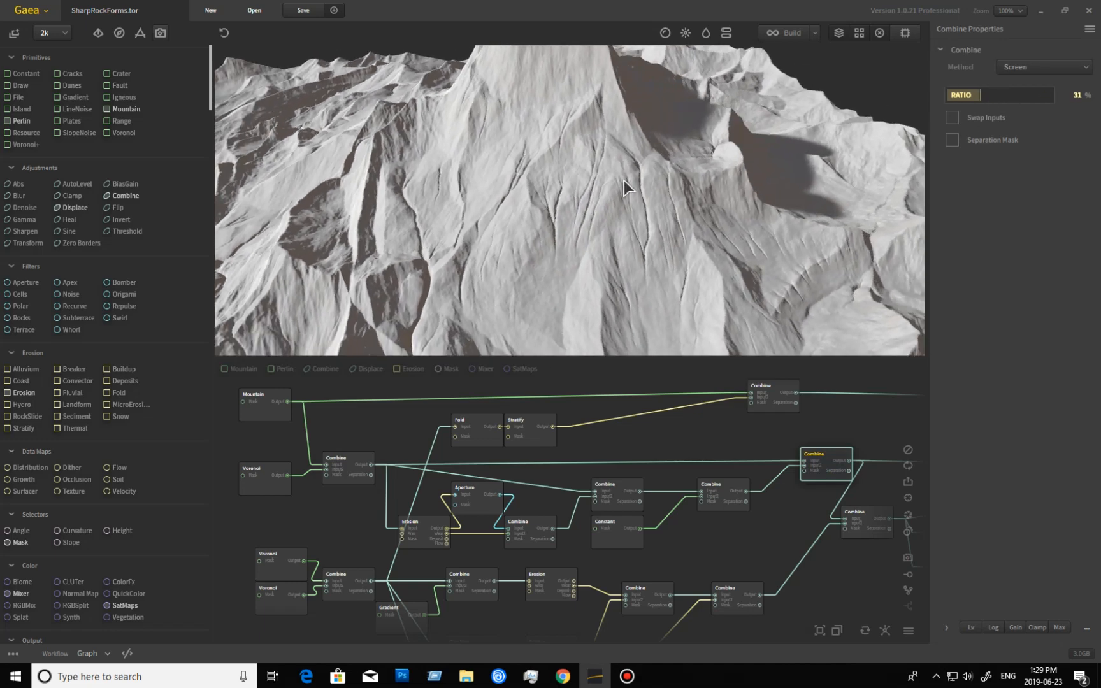
{"action": "mouse_move", "coordinate": [439, 255]}
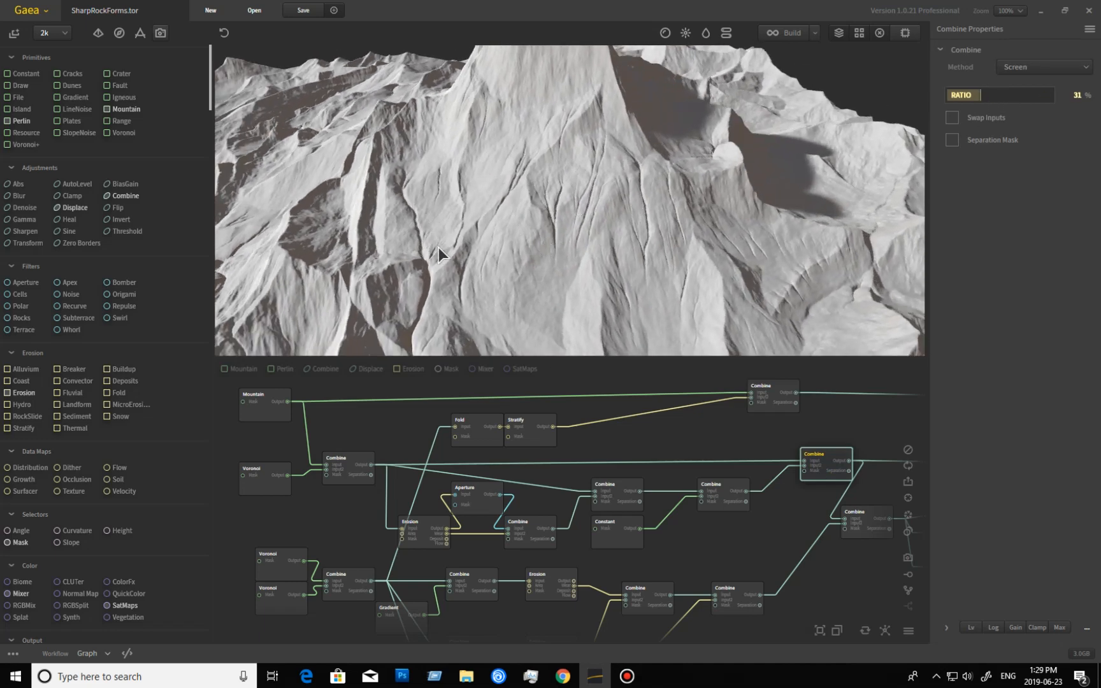
Zoom the preview out to reveal the whole screened peak and its carved ridges
{"action": "left_click_drag", "start_coordinate": [439, 254], "coordinate": [477, 308]}
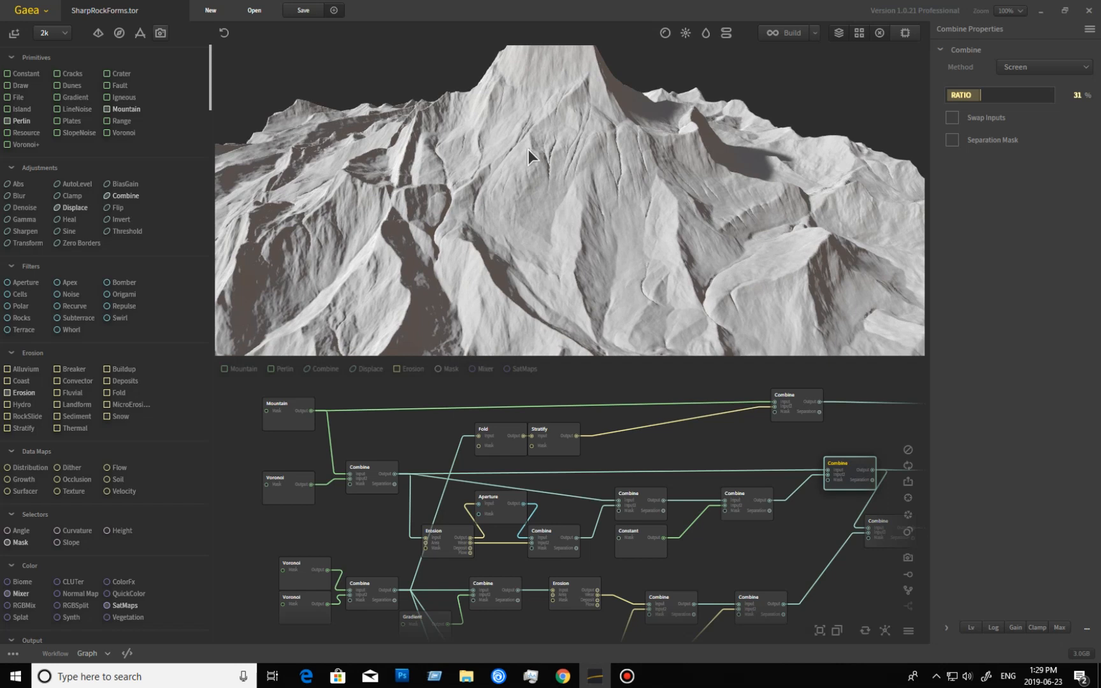
{"action": "mouse_move", "coordinate": [717, 466]}
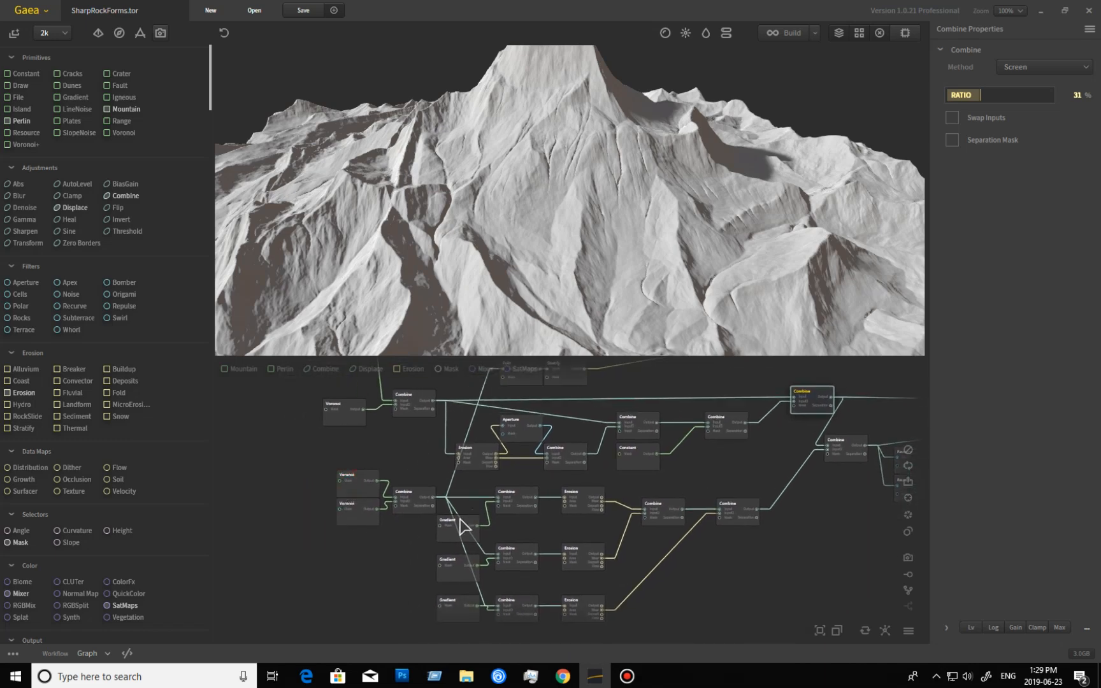
Preview both lower Voronoi nodes and inspect their cell form options
{"action": "left_click", "coordinate": [379, 474]}
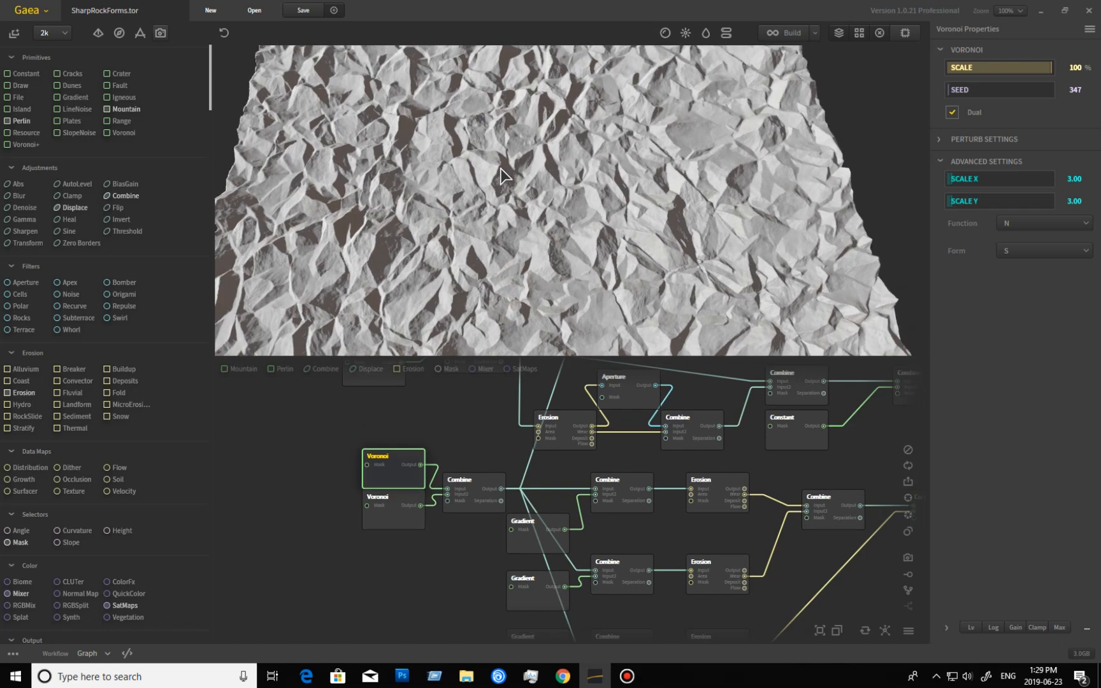
{"action": "left_click", "coordinate": [1041, 250]}
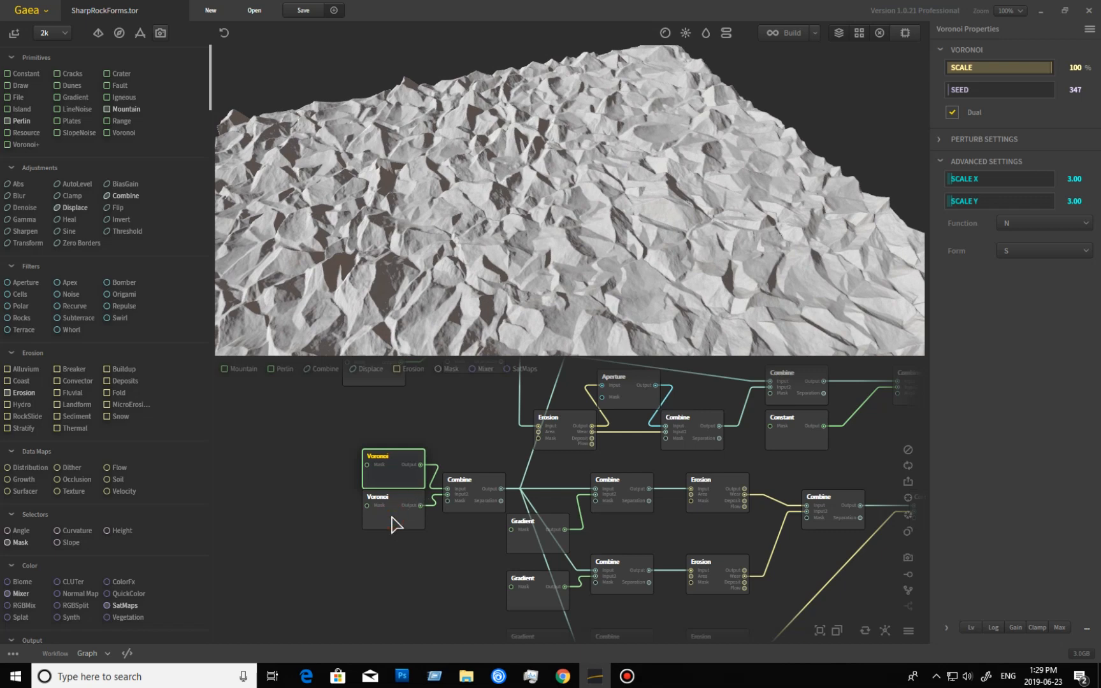
{"action": "left_click", "coordinate": [393, 500]}
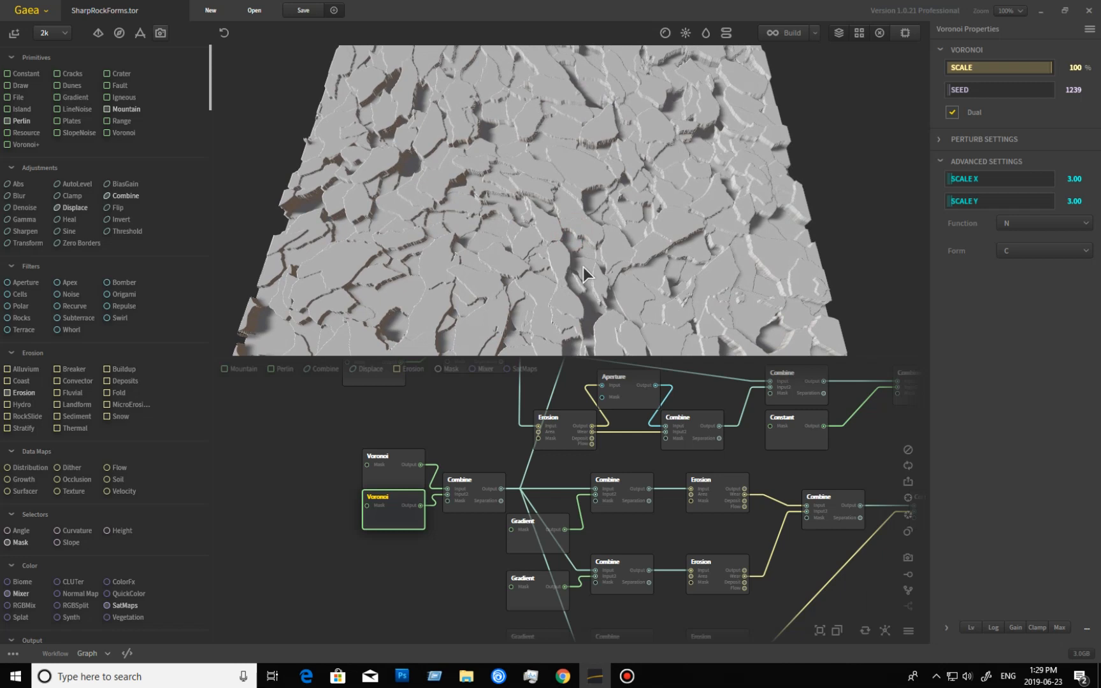
{"action": "left_click", "coordinate": [1043, 249]}
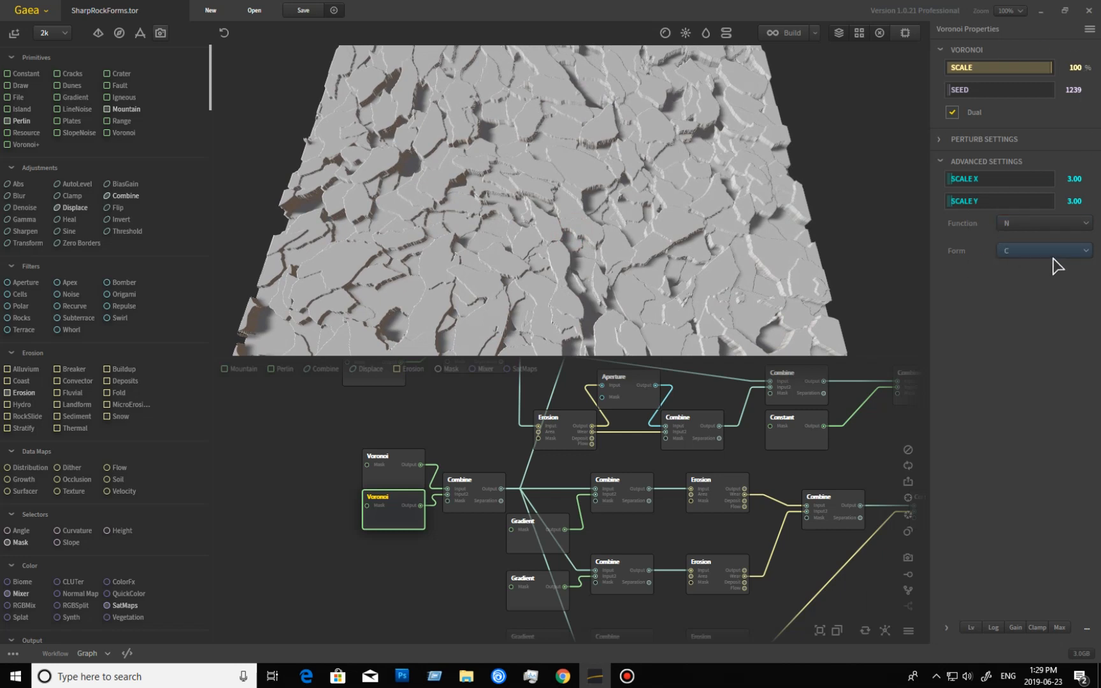
{"action": "mouse_move", "coordinate": [1032, 261]}
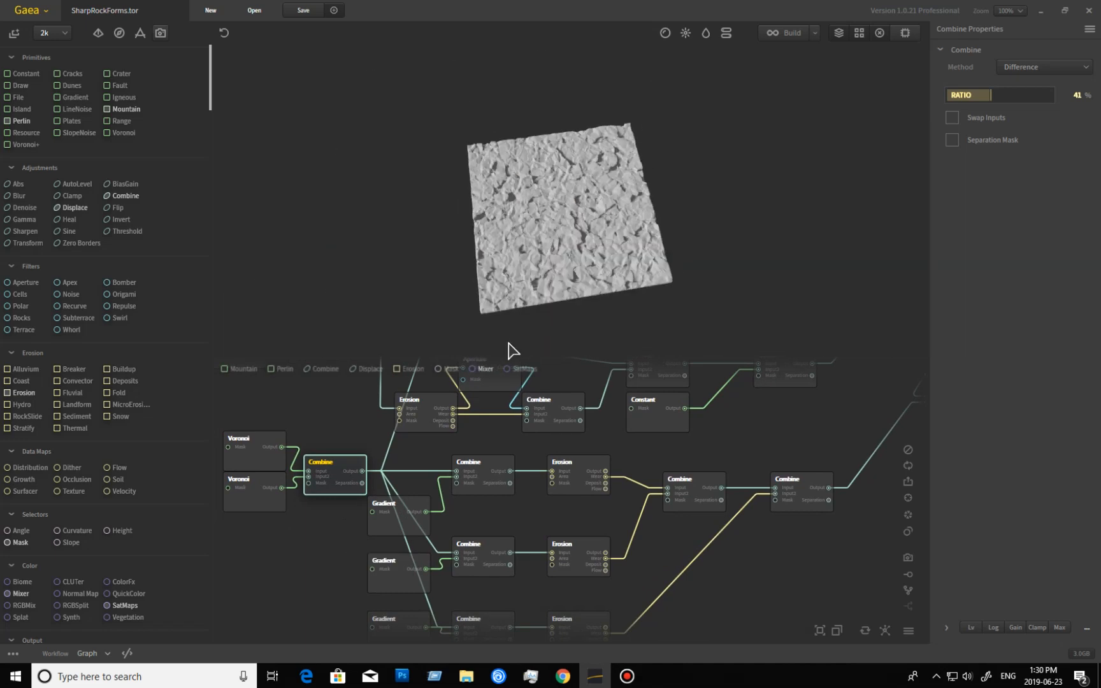
Preview the bottom gradient, lowest combine, then middle and bottom erosion branches
{"action": "left_click", "coordinate": [398, 503]}
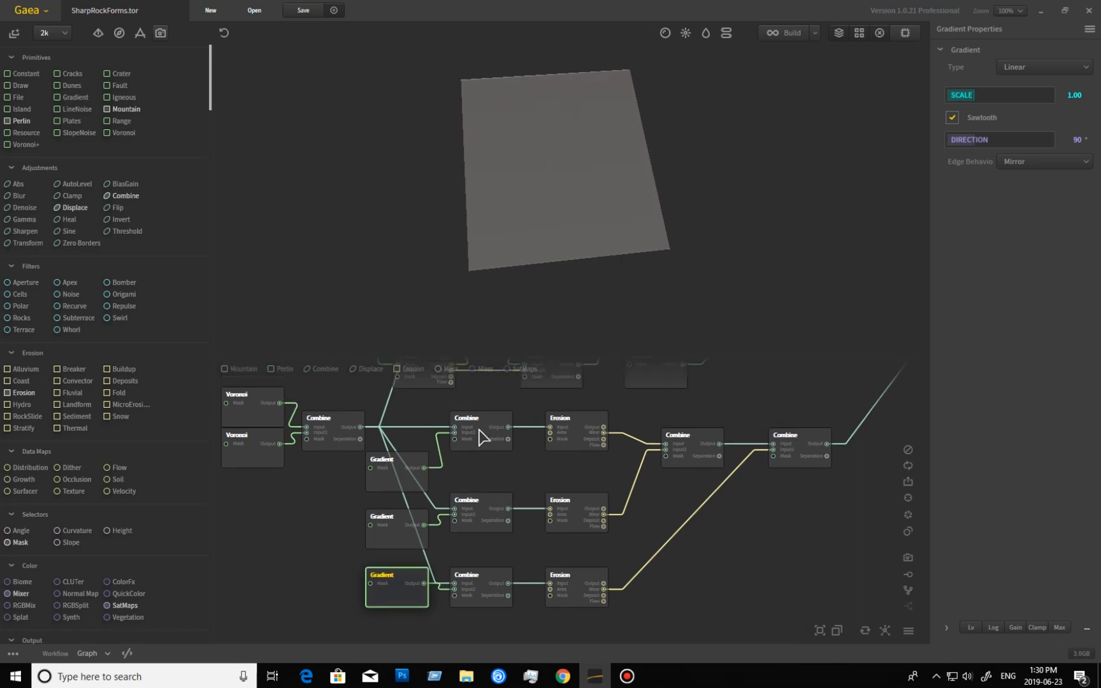
{"action": "left_click", "coordinate": [480, 417]}
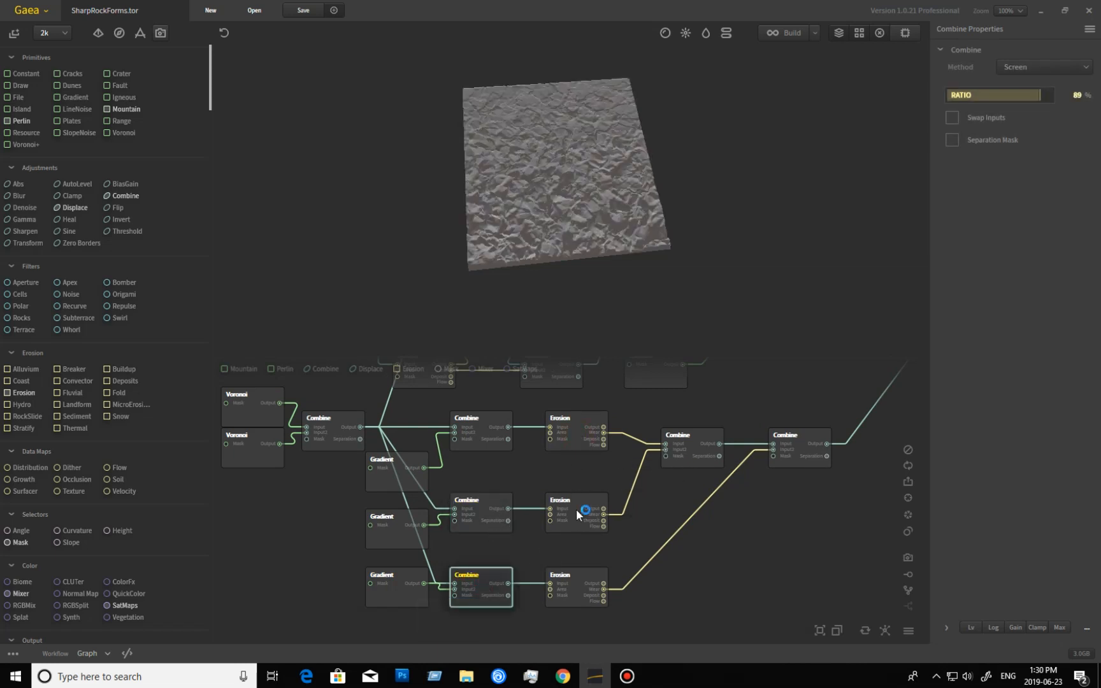
{"action": "left_click", "coordinate": [575, 417]}
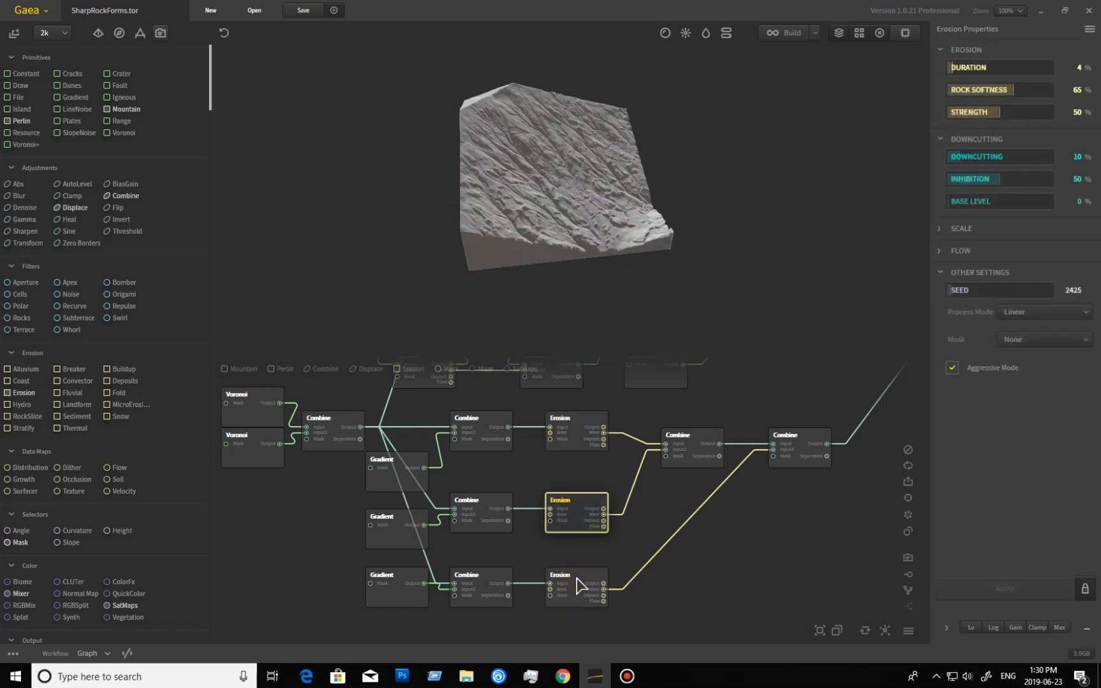
{"action": "left_click", "coordinate": [576, 574]}
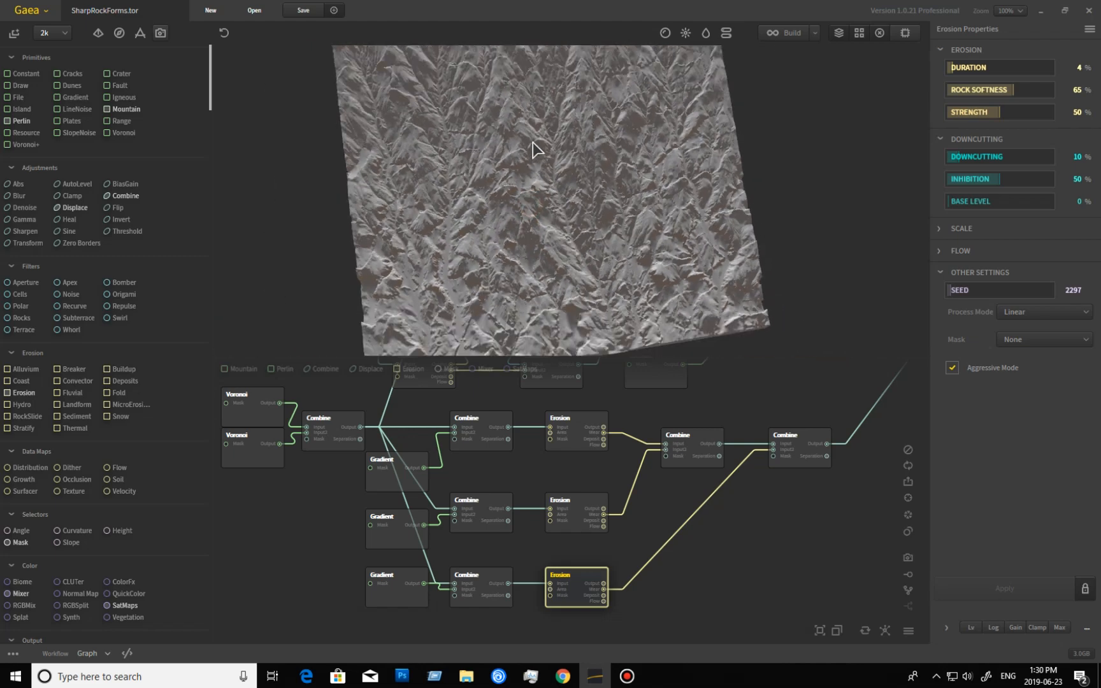
{"action": "mouse_move", "coordinate": [511, 523]}
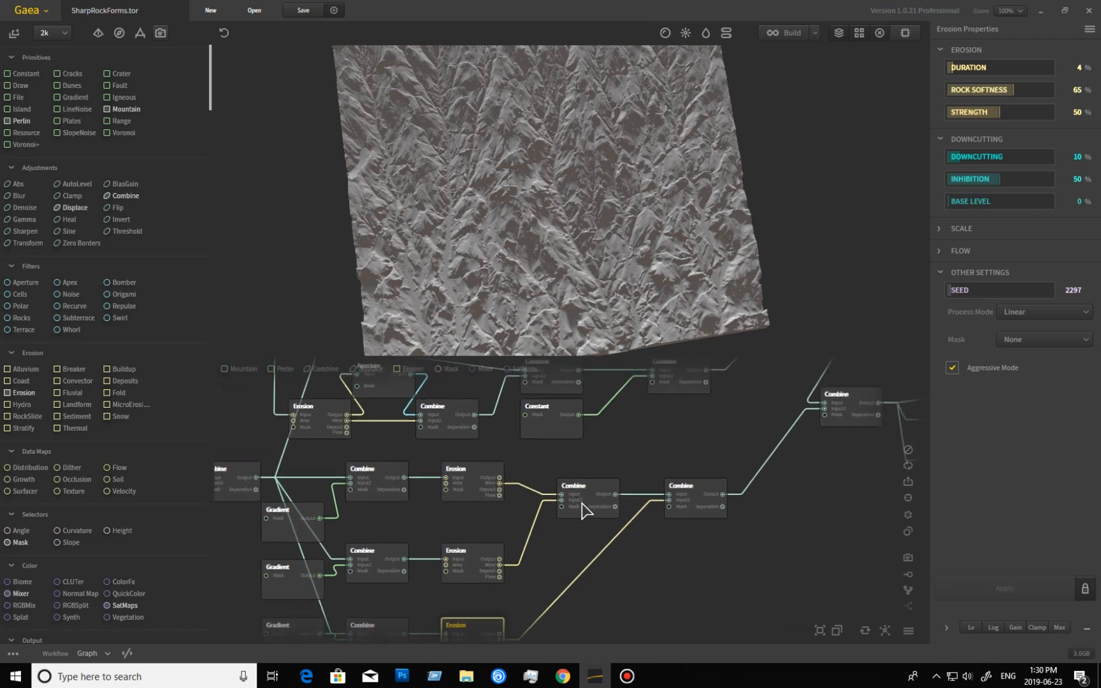
Preview the Max combine merging erosion branches and the next downstream combine
{"action": "left_click", "coordinate": [587, 485]}
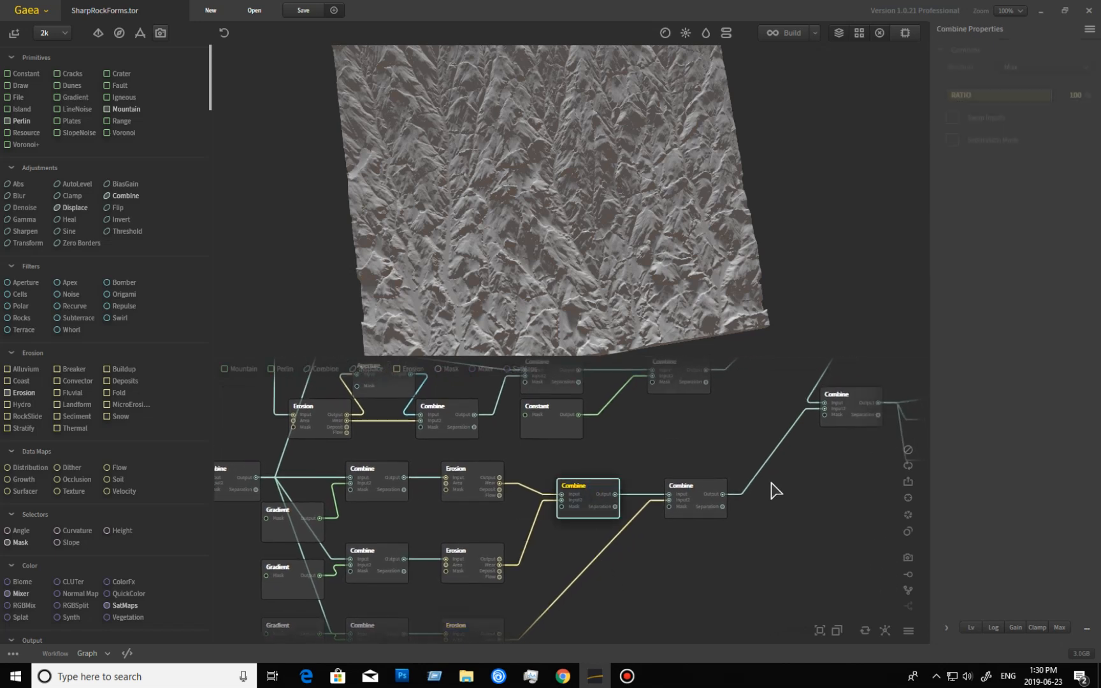
{"action": "left_click", "coordinate": [1043, 67]}
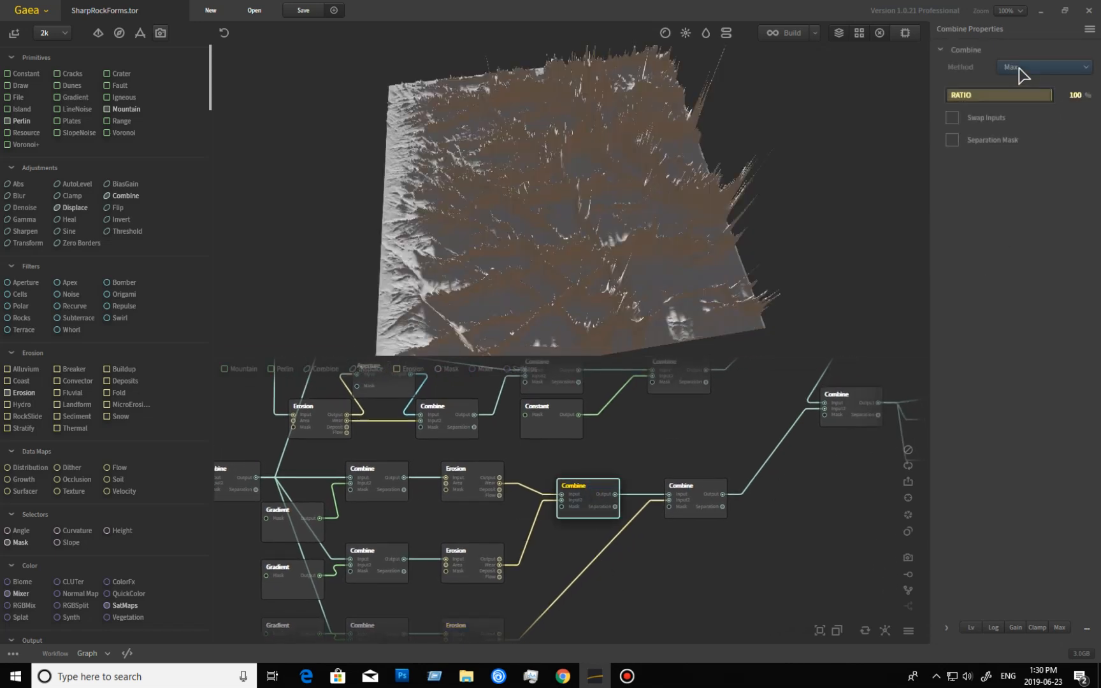
{"action": "left_click", "coordinate": [1043, 67]}
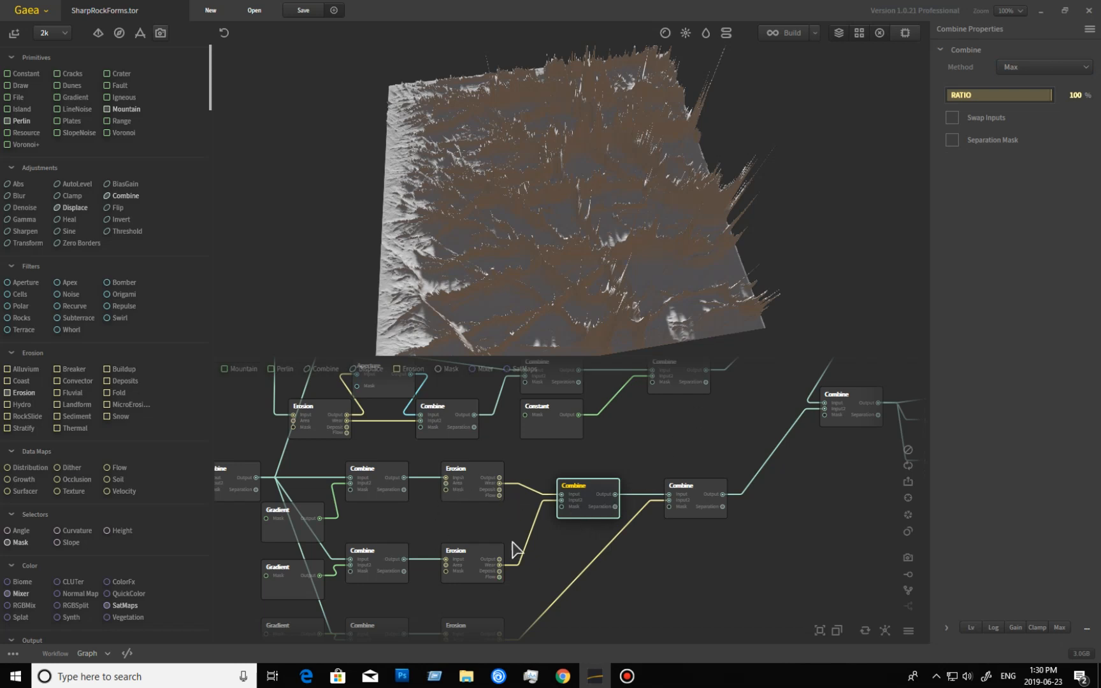
{"action": "mouse_move", "coordinate": [713, 516]}
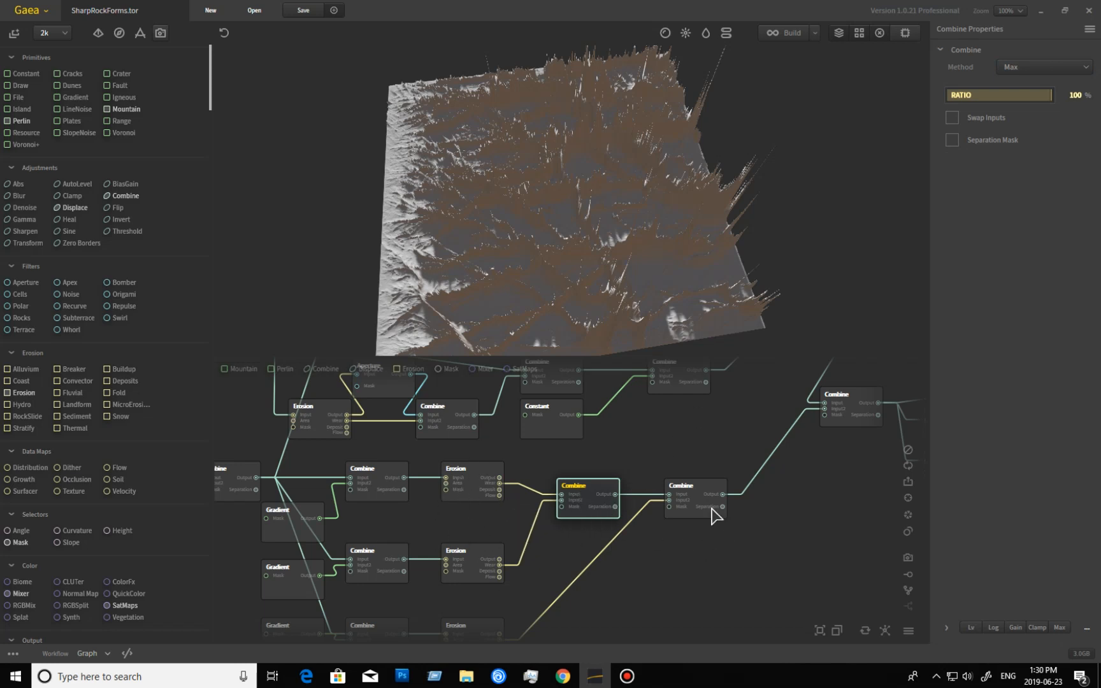
{"action": "left_click", "coordinate": [695, 485]}
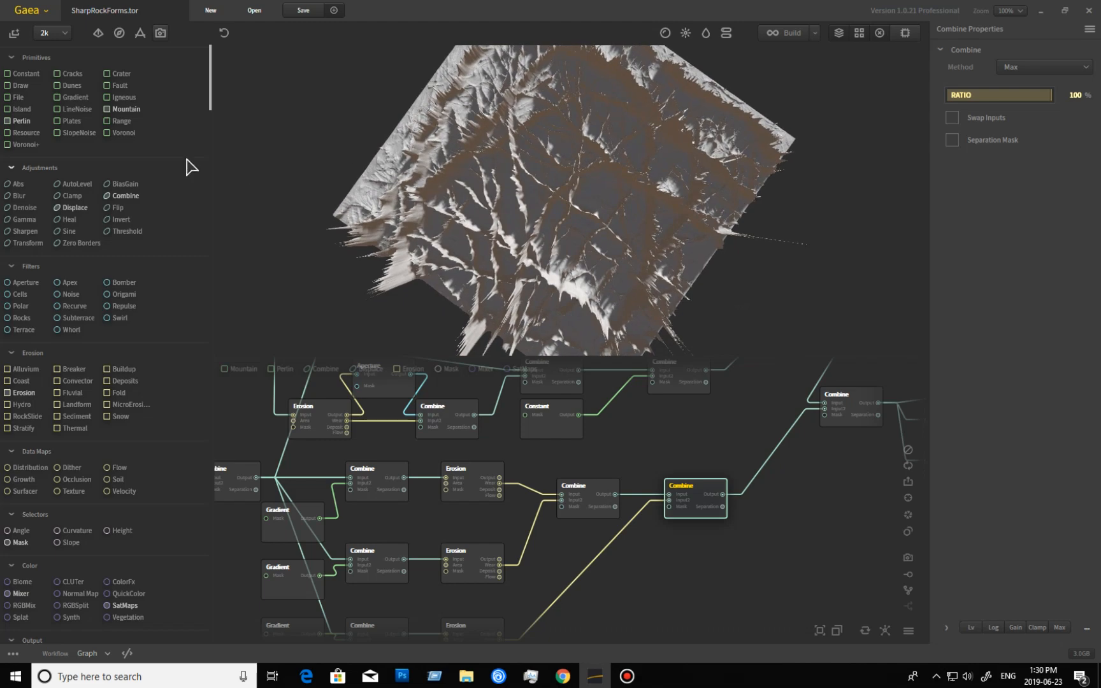
{"action": "mouse_move", "coordinate": [71, 85]}
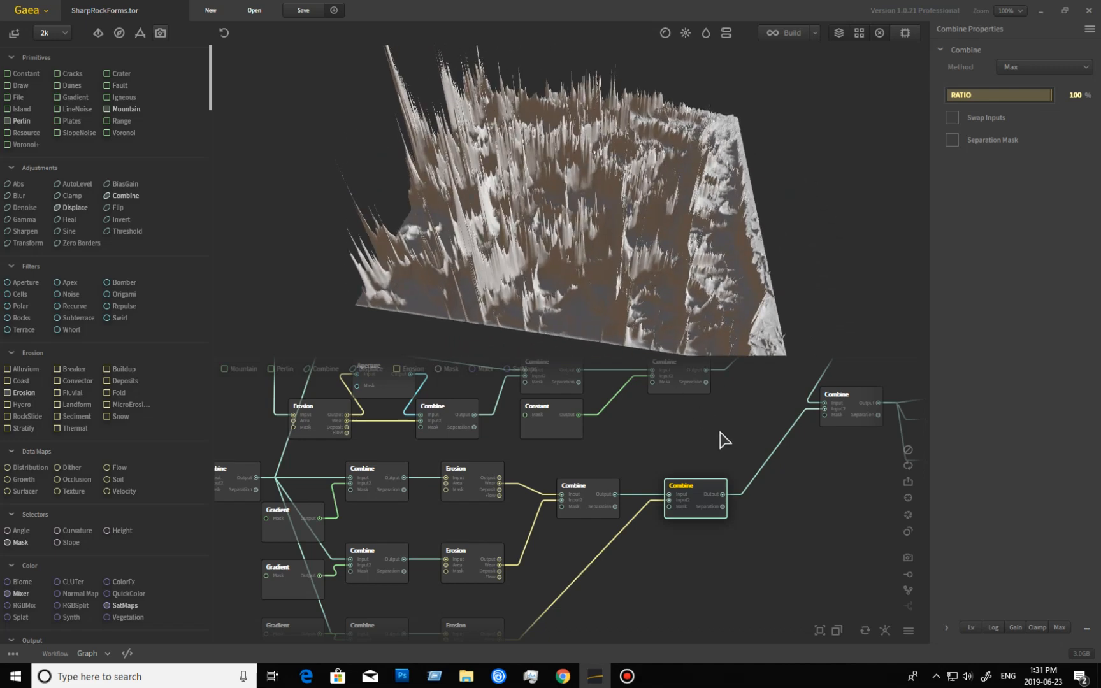
{"action": "left_click_drag", "start_coordinate": [724, 440], "coordinate": [583, 521]}
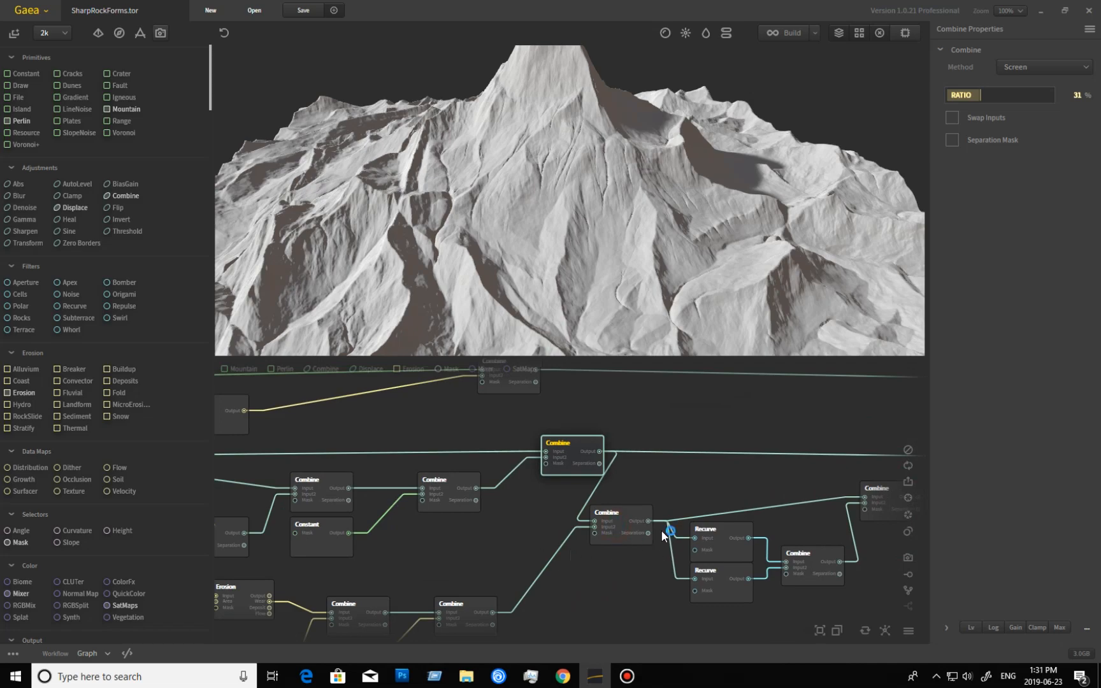
Preview the Subtract combine, lower Recurve node and downstream combines, ending on the 50% Blend
{"action": "left_click", "coordinate": [618, 512]}
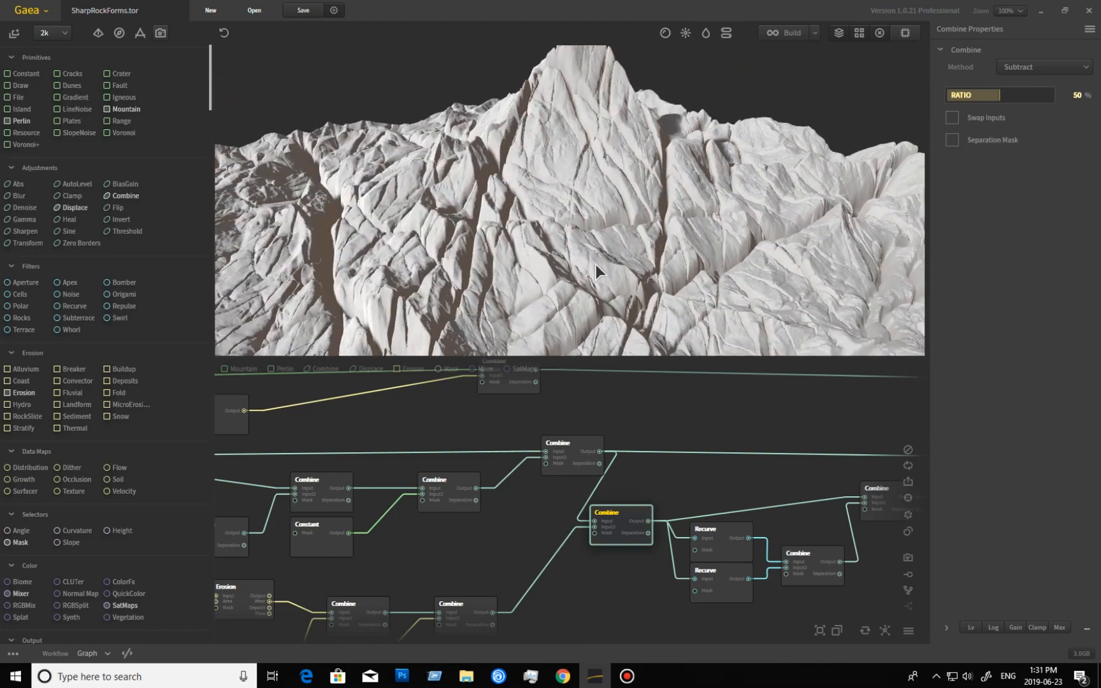
{"action": "left_click_drag", "start_coordinate": [596, 273], "coordinate": [694, 281]}
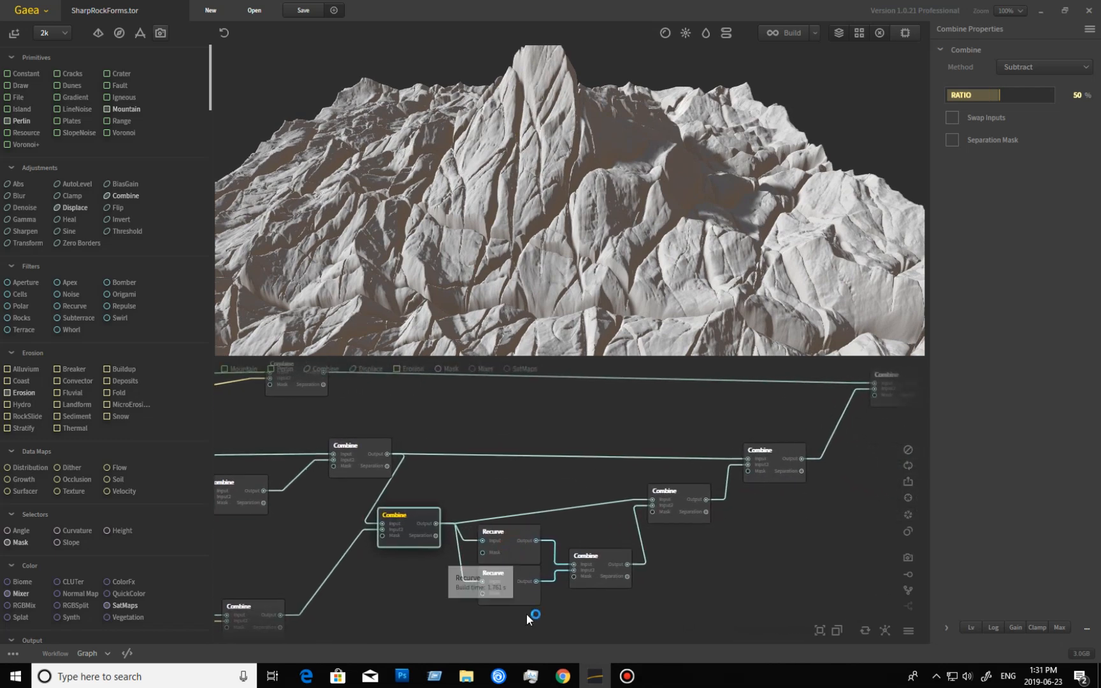
{"action": "left_click", "coordinate": [507, 534]}
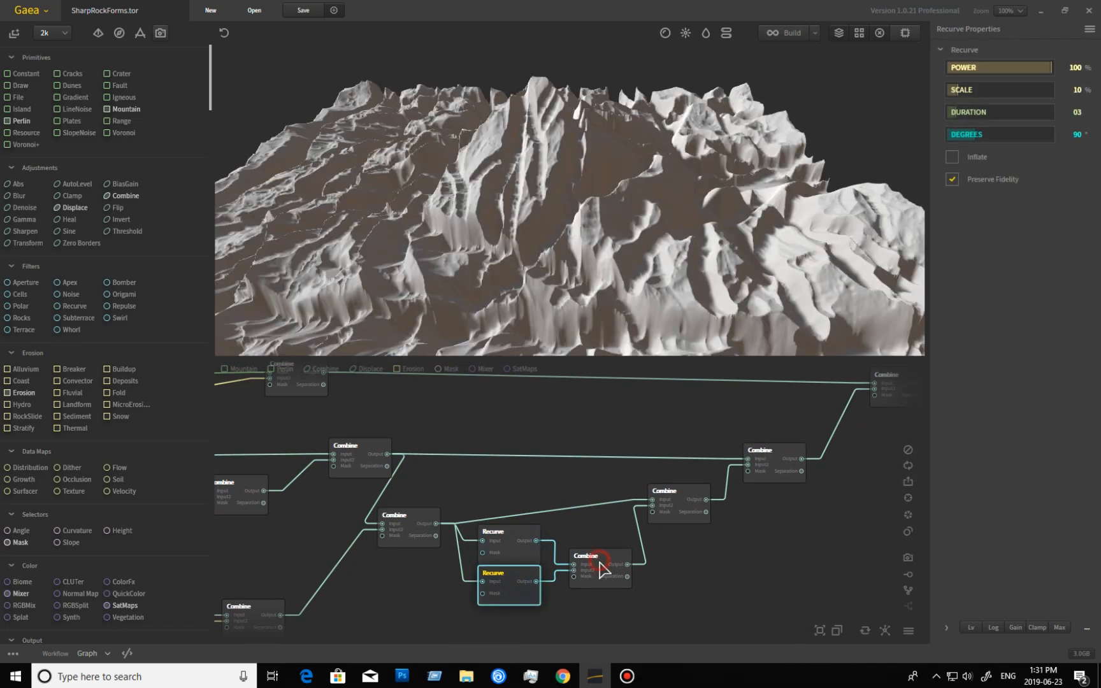
{"action": "left_click", "coordinate": [597, 564]}
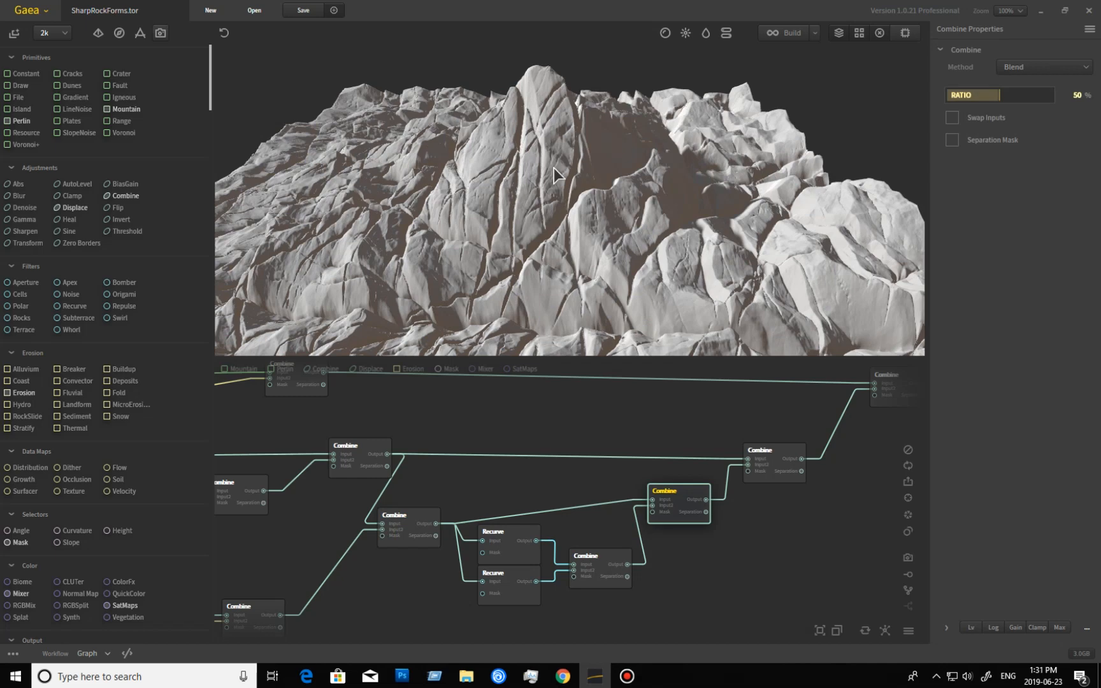
{"action": "mouse_move", "coordinate": [363, 467]}
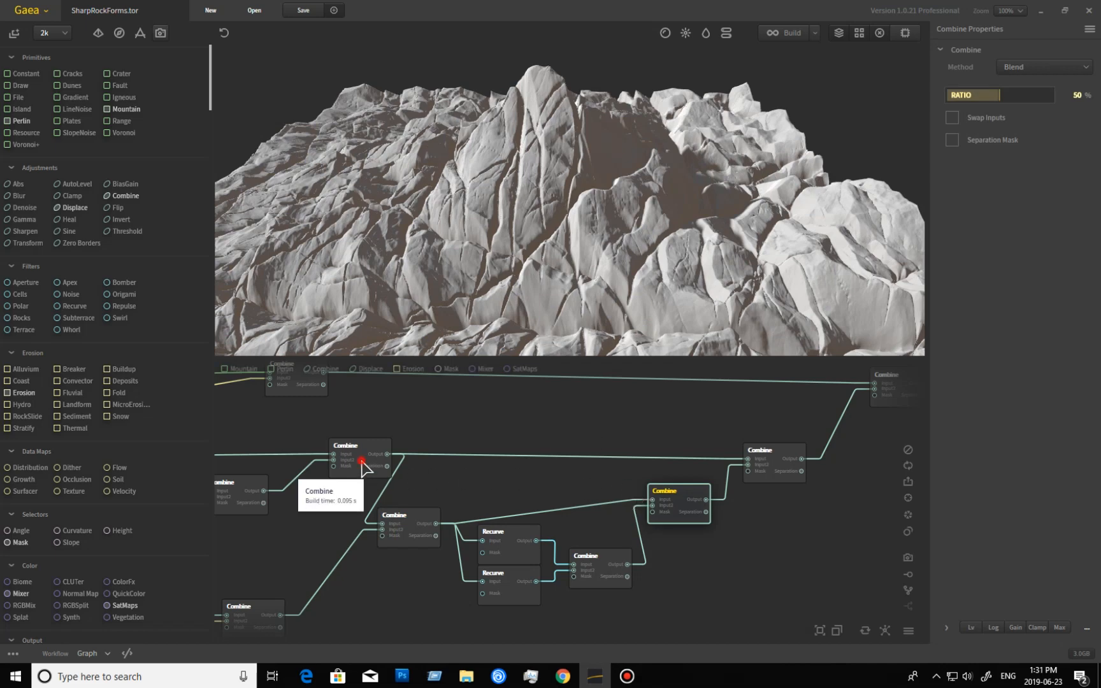
{"action": "left_click", "coordinate": [775, 464]}
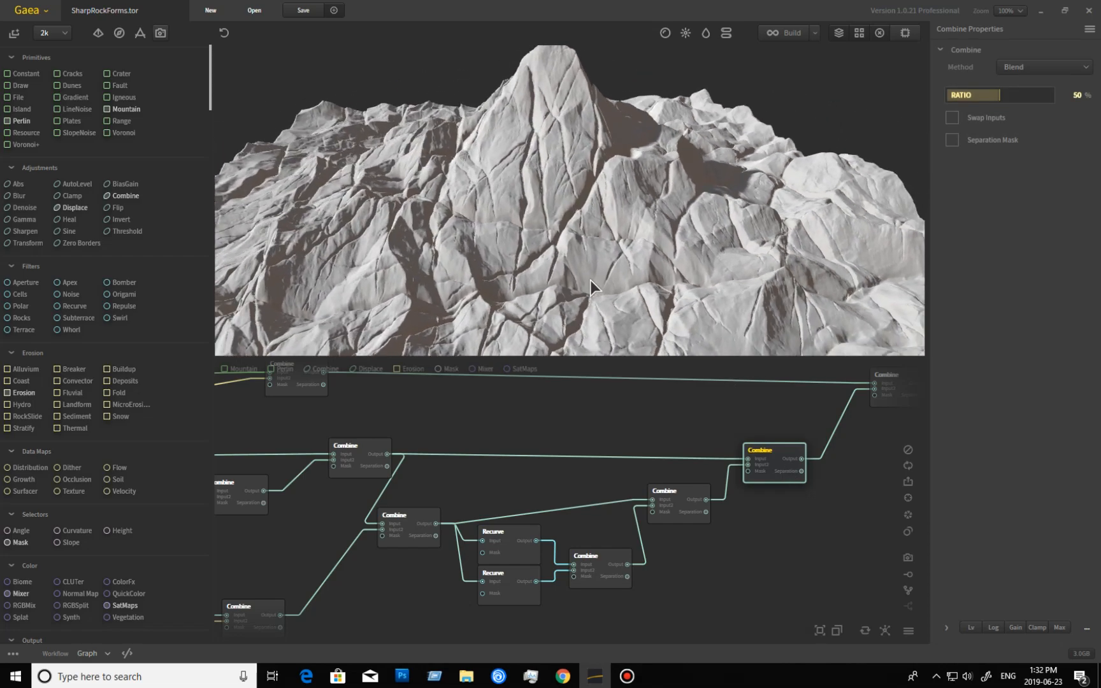
{"action": "left_click_drag", "start_coordinate": [590, 286], "coordinate": [565, 277]}
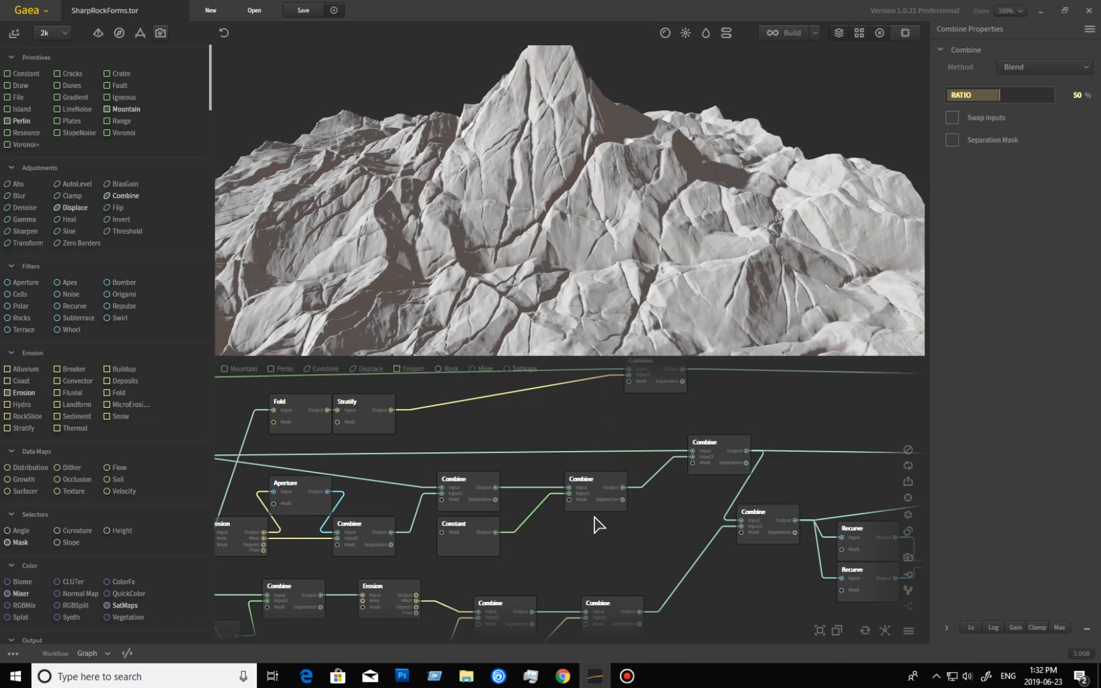
Center the Fold and Stratify branch, then preview Fold and Stratify's layered rock
{"action": "left_click_drag", "start_coordinate": [597, 523], "coordinate": [786, 523]}
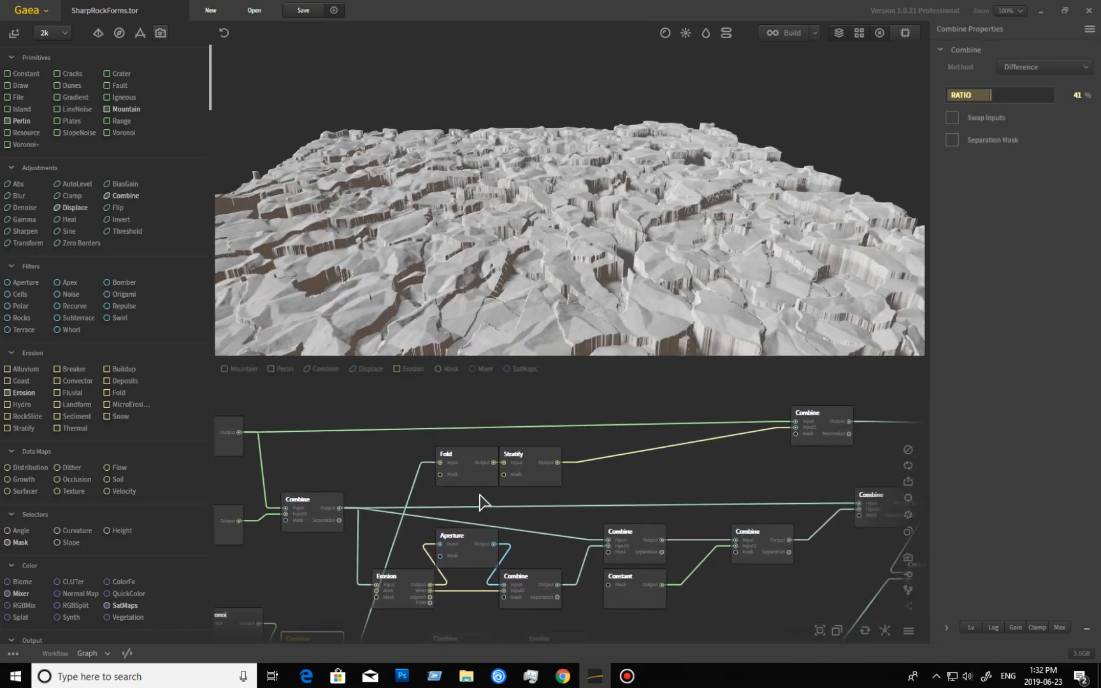
{"action": "left_click", "coordinate": [466, 464]}
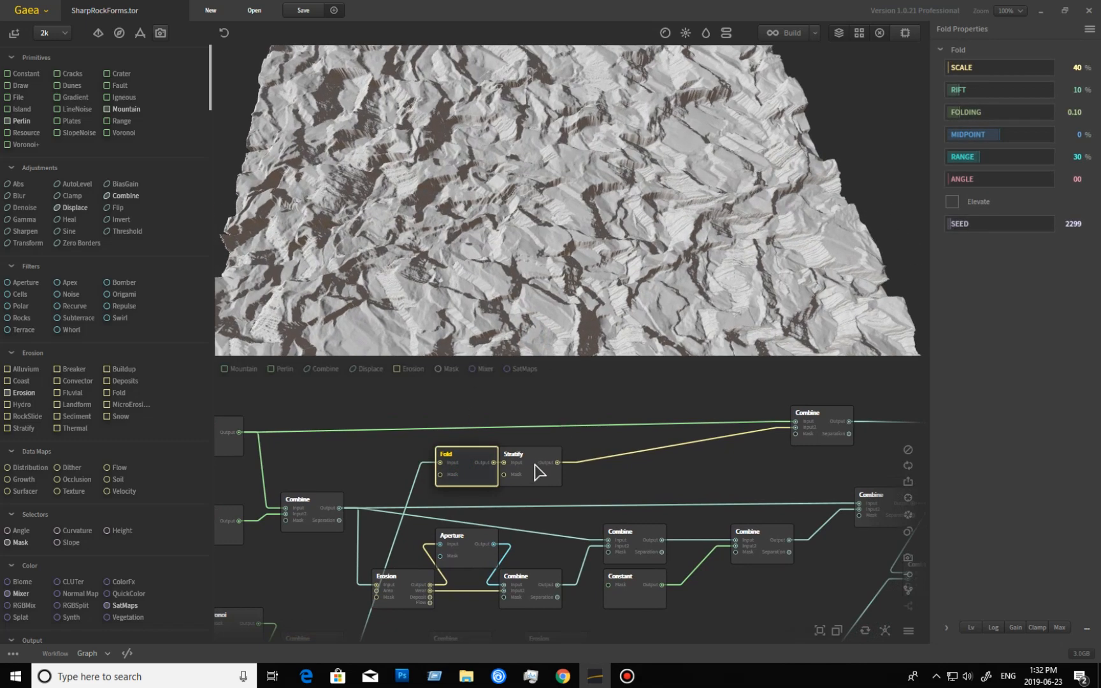
{"action": "left_click", "coordinate": [530, 454]}
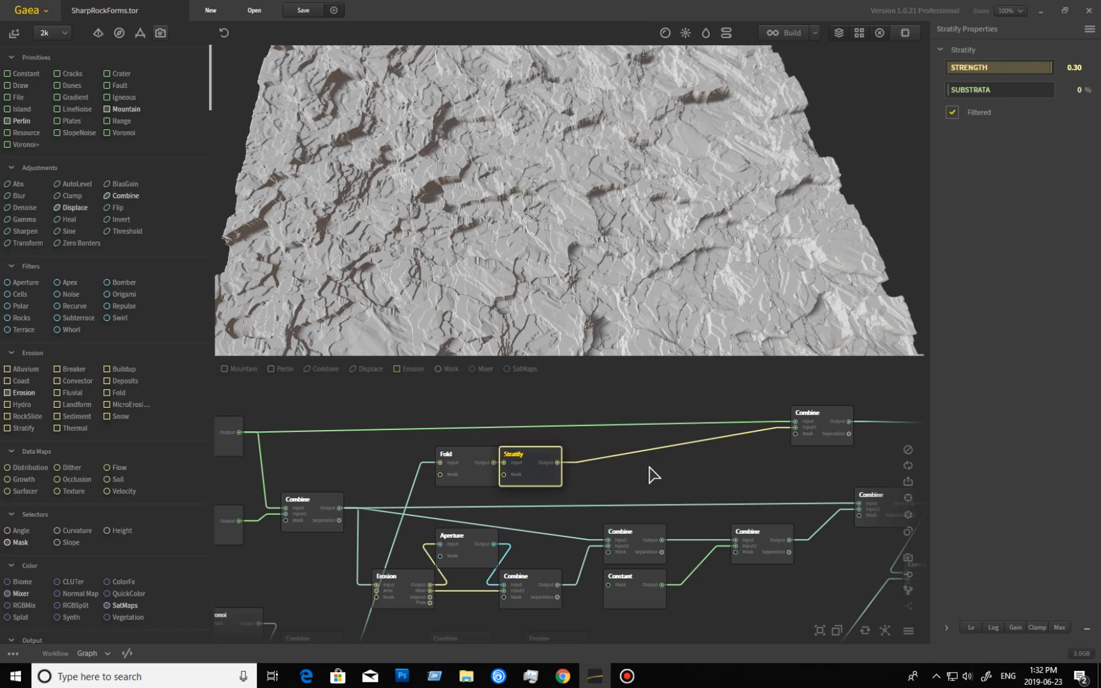
{"action": "mouse_move", "coordinate": [824, 439]}
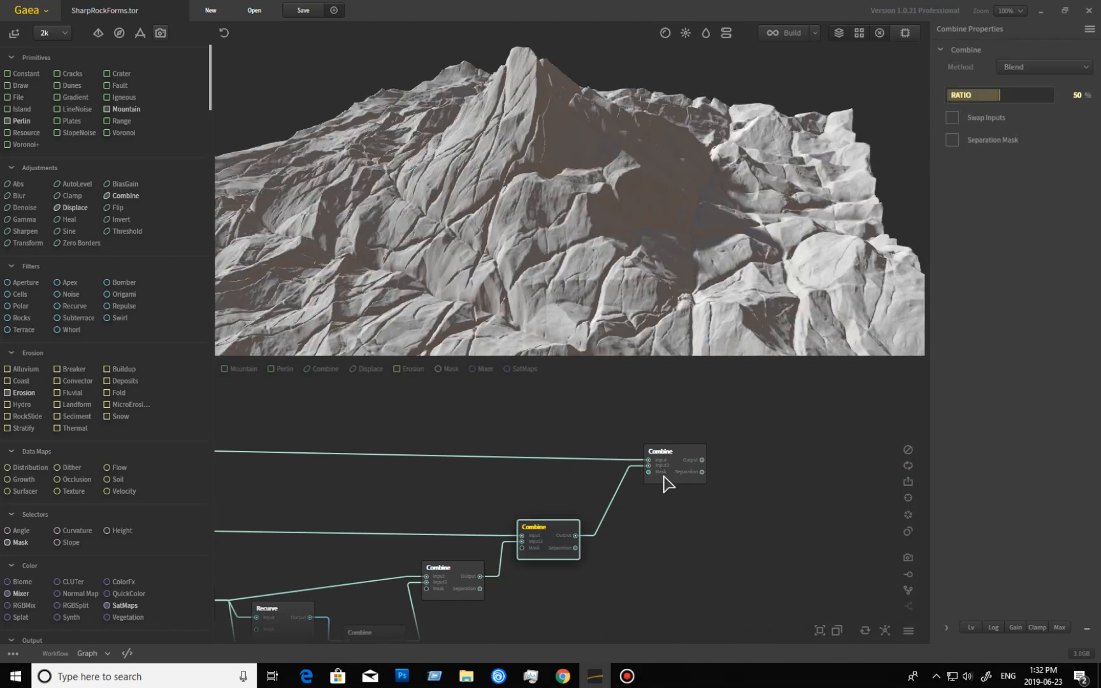
Preview the final 50% Blend combine of the mountain with the stratified layer
{"action": "left_click", "coordinate": [674, 451]}
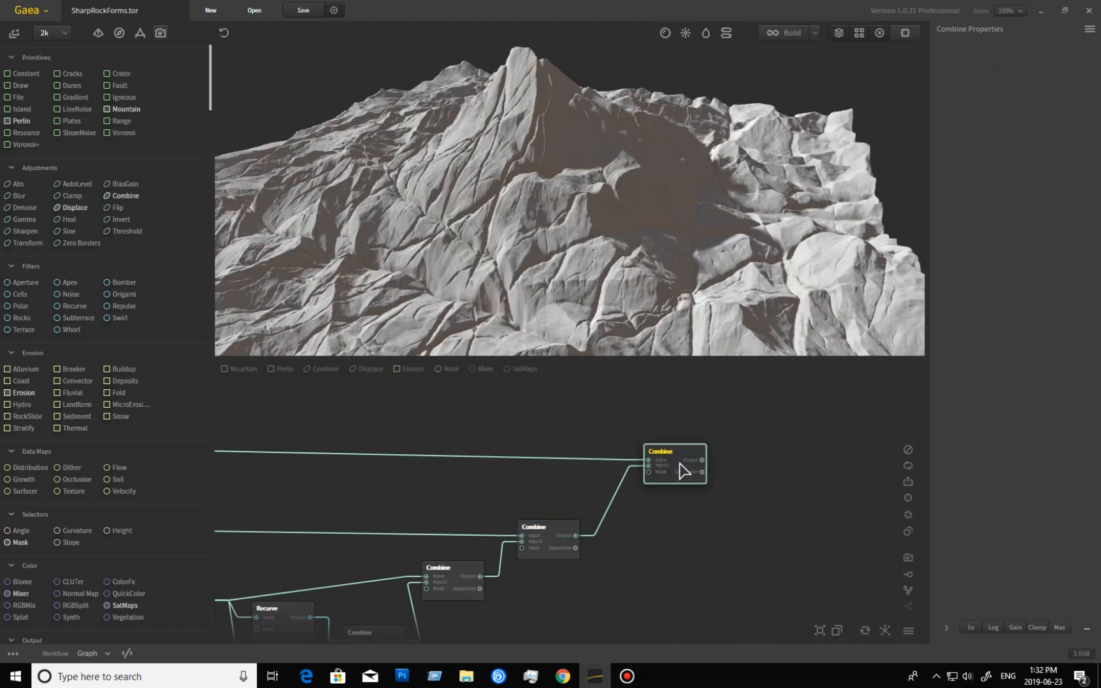
{"action": "left_click", "coordinate": [673, 451]}
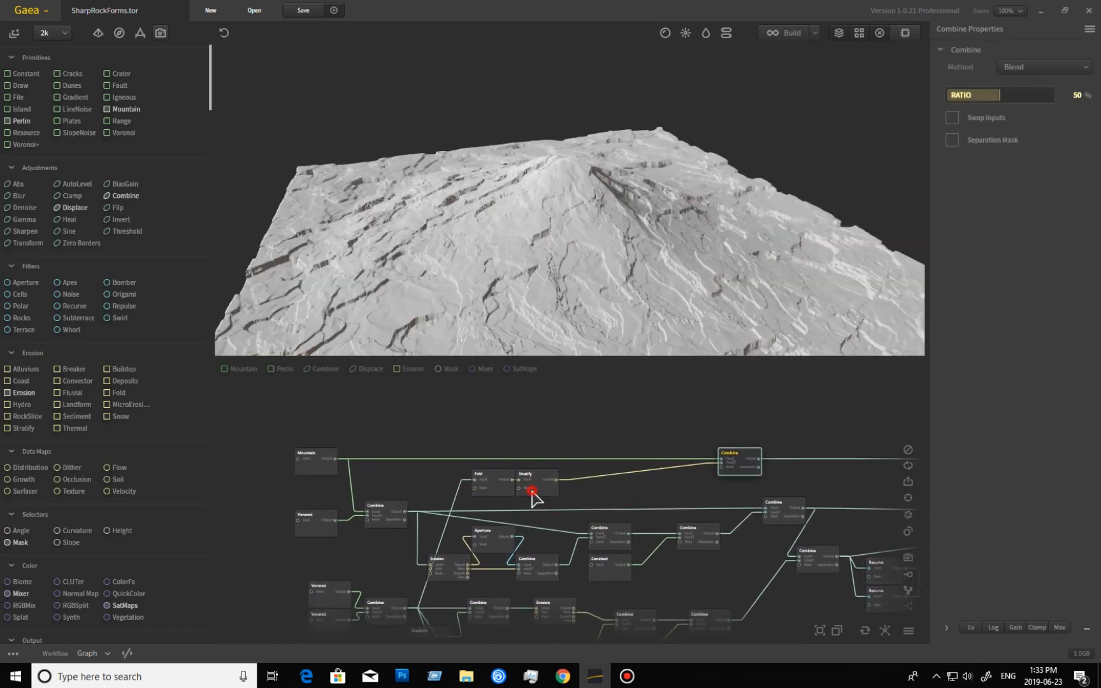
Preview the Stratify node's layered rock output, then select the base Mountain node to show its settings
{"action": "left_click", "coordinate": [536, 477]}
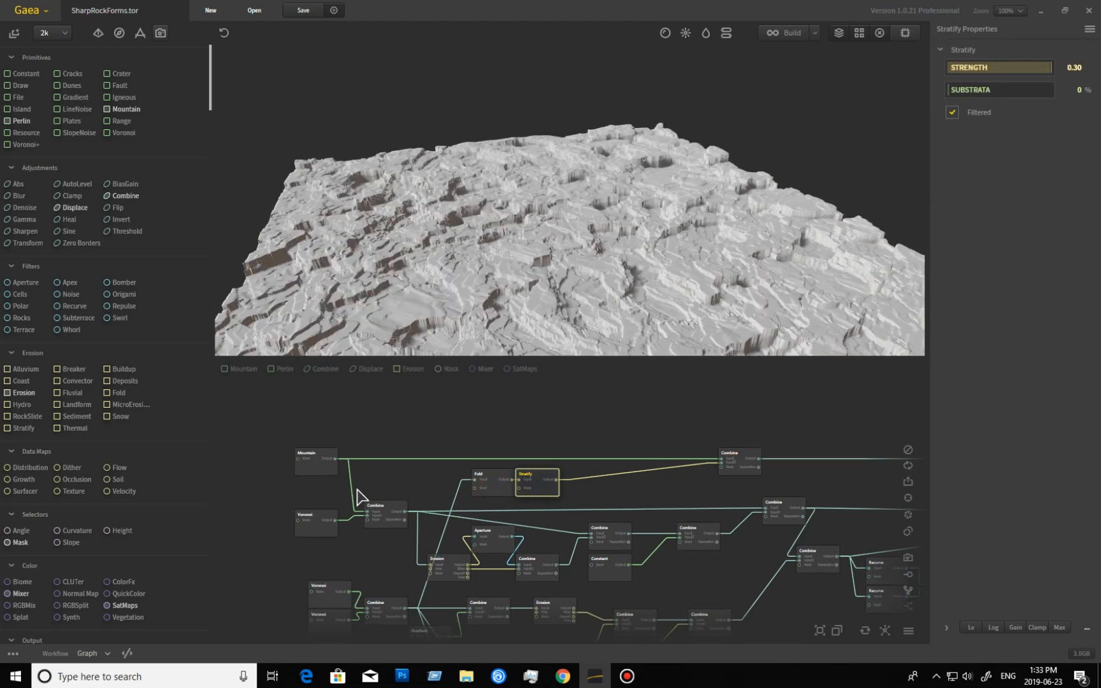
{"action": "left_click", "coordinate": [315, 460]}
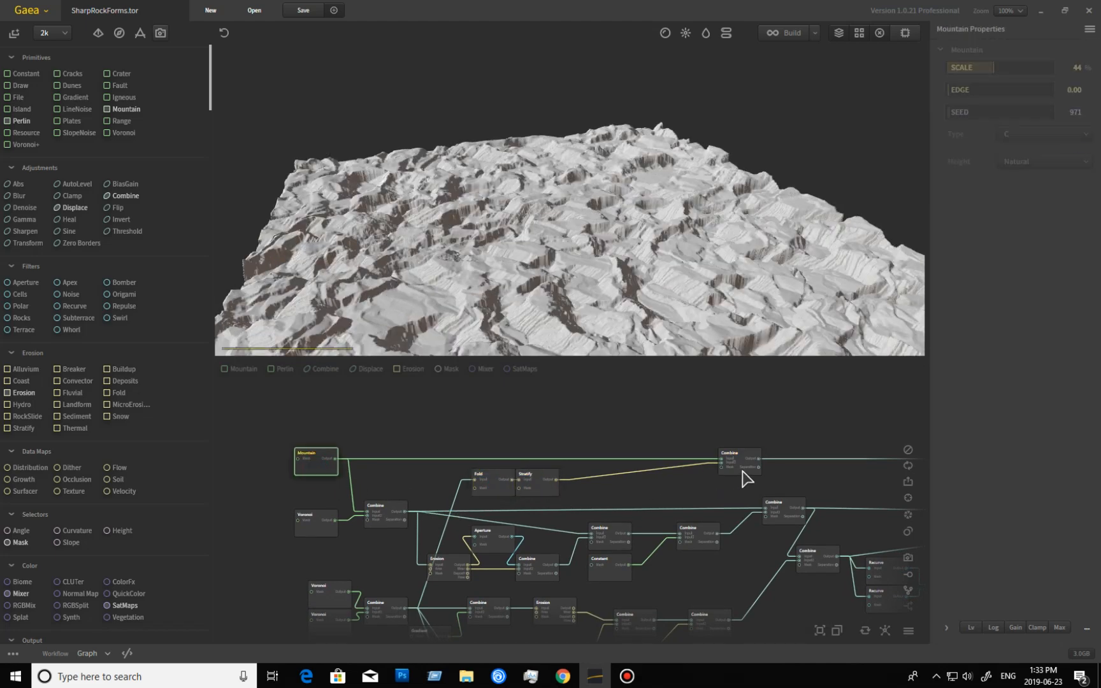